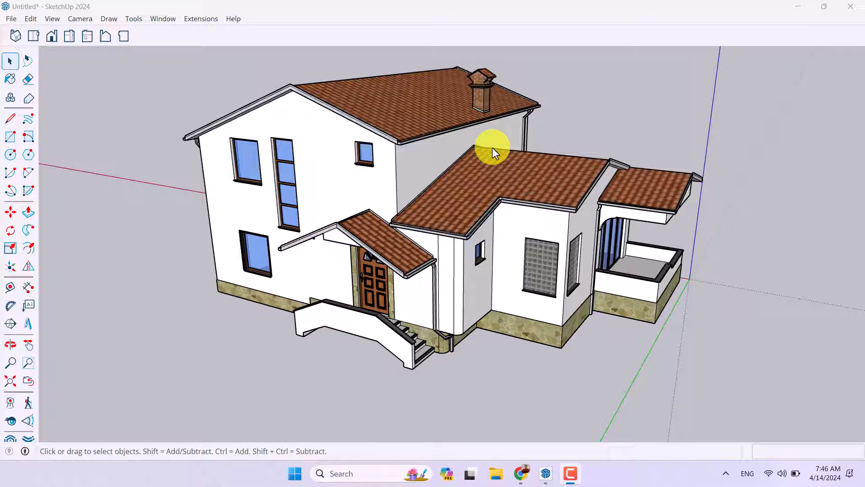
pyautogui.moveTo(502, 201)
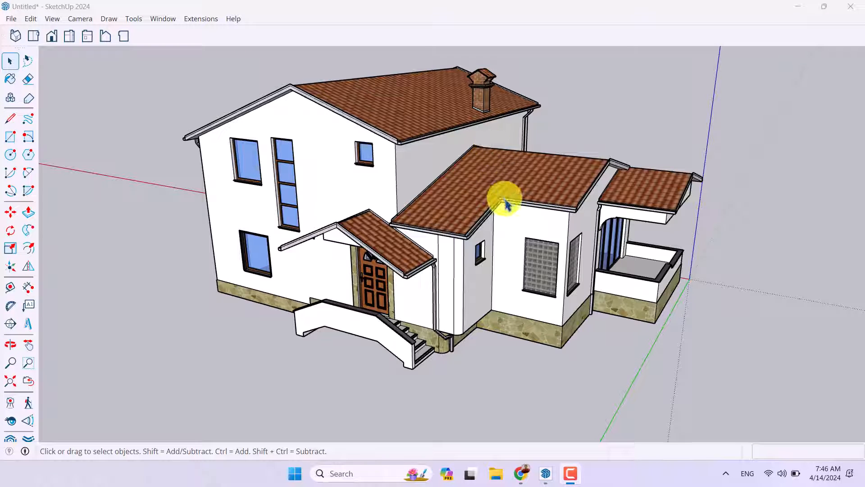
pyautogui.moveTo(524, 317)
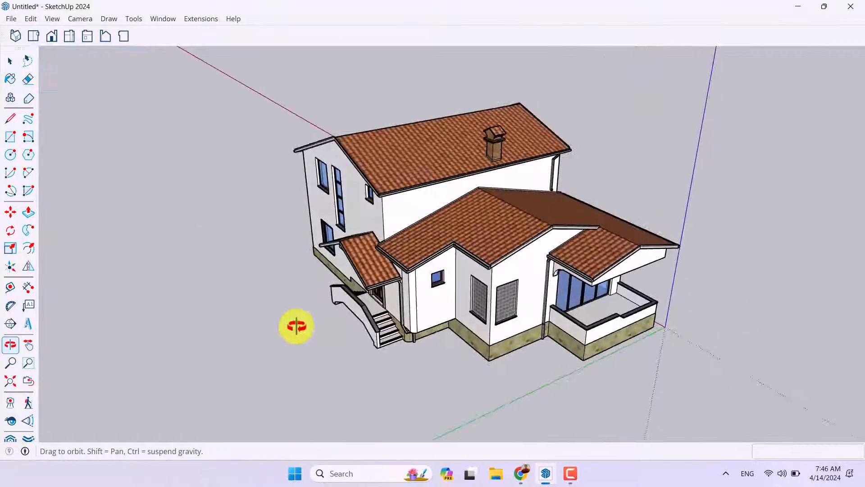
# Orbit around the house to inspect its front, sides and porch from several angles
pyautogui.moveTo(296, 326); pyautogui.dragTo(463, 311)
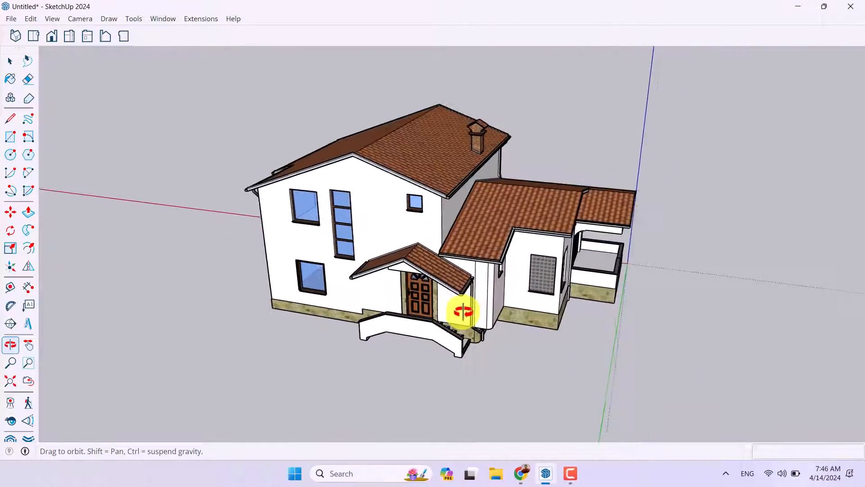
pyautogui.moveTo(463, 309); pyautogui.dragTo(387, 342)
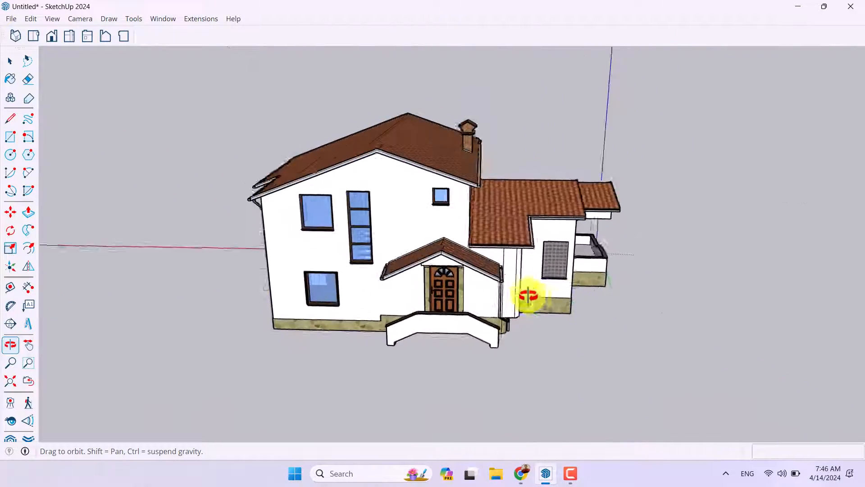
pyautogui.moveTo(530, 296); pyautogui.dragTo(403, 296)
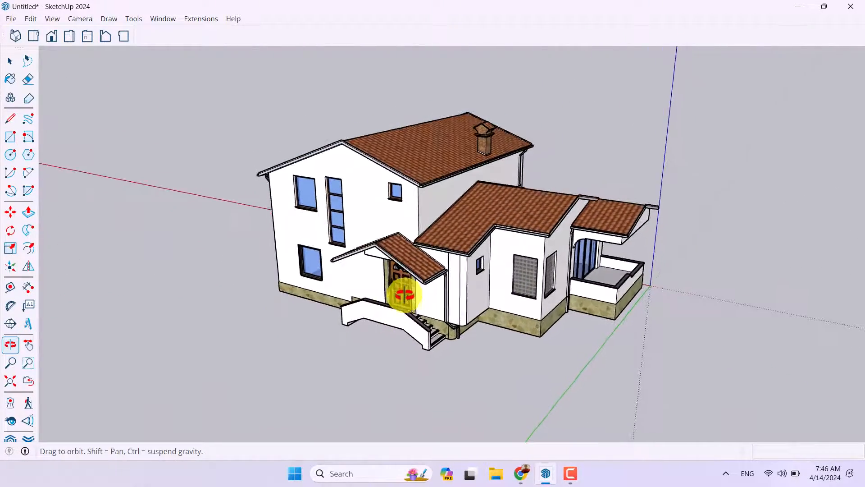
pyautogui.moveTo(403, 295); pyautogui.dragTo(318, 309)
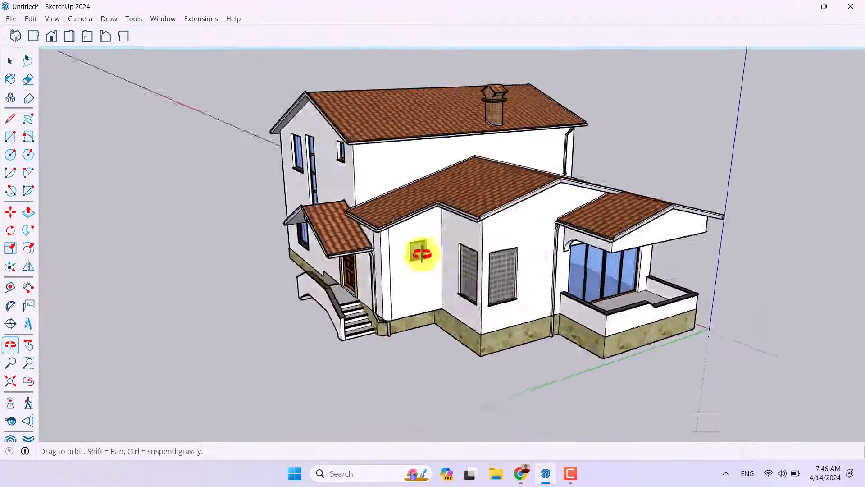
pyautogui.moveTo(422, 254); pyautogui.dragTo(311, 289)
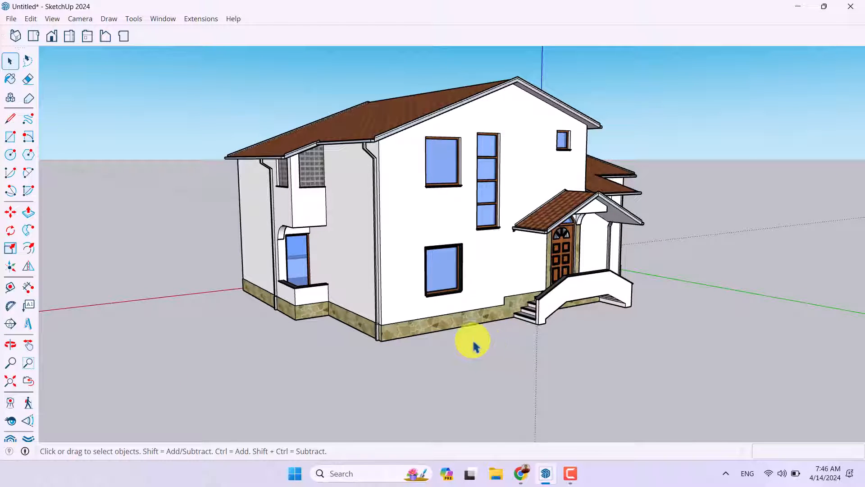
pyautogui.moveTo(333, 286)
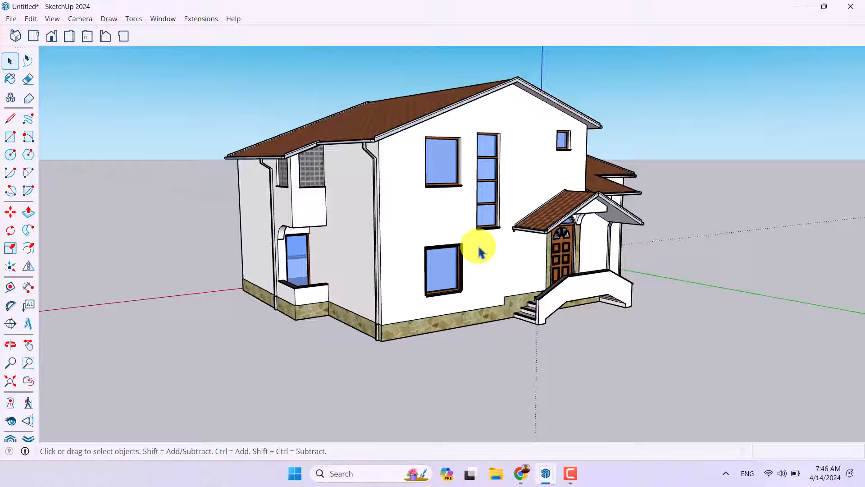
pyautogui.click(10, 344)
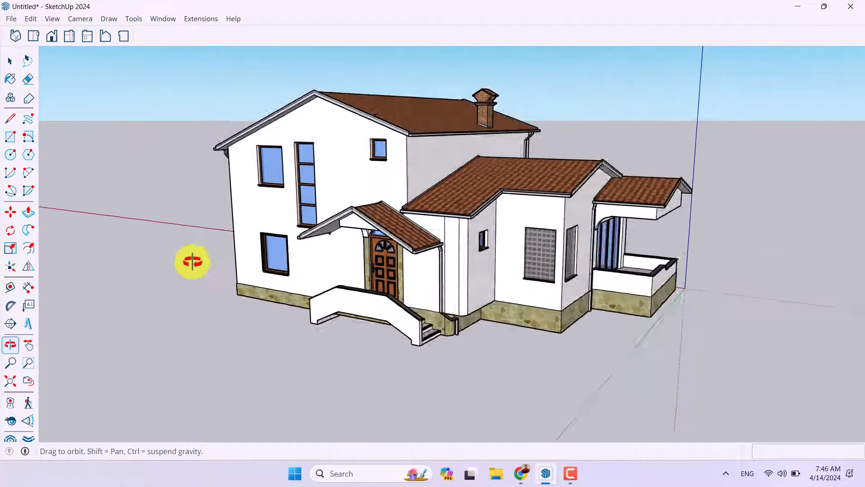
pyautogui.moveTo(192, 263); pyautogui.dragTo(156, 249)
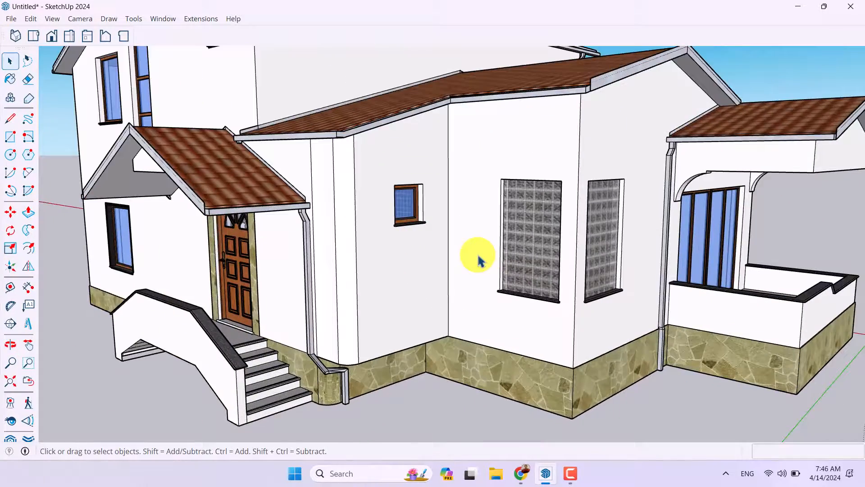
pyautogui.moveTo(475, 256); pyautogui.dragTo(551, 336)
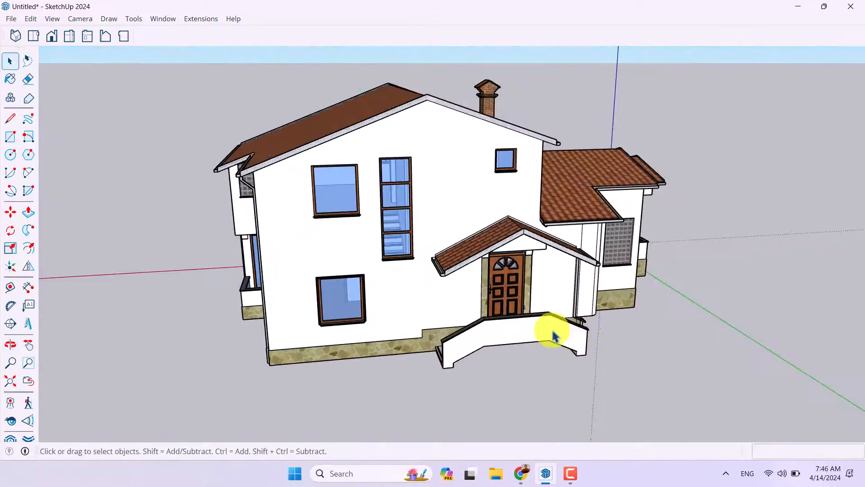
pyautogui.moveTo(551, 331); pyautogui.dragTo(353, 298)
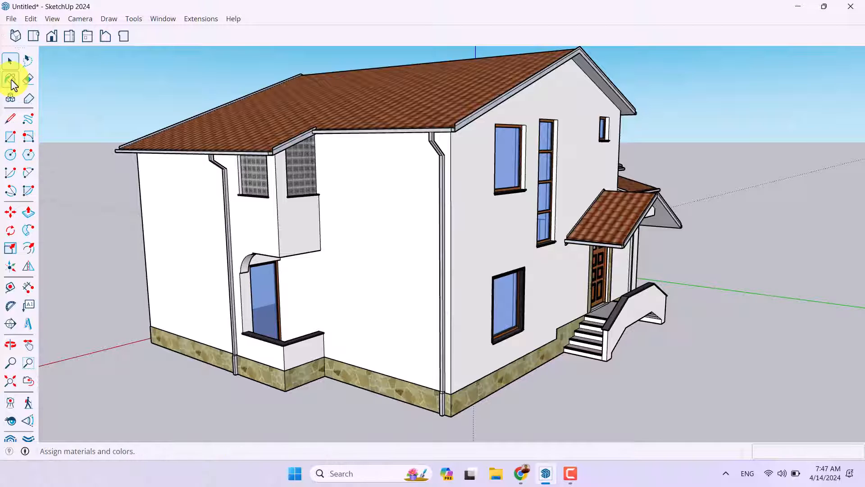
# Show the Ambient Occlusion style collection in the Styles panel with Materials collapsed
pyautogui.click(10, 78)
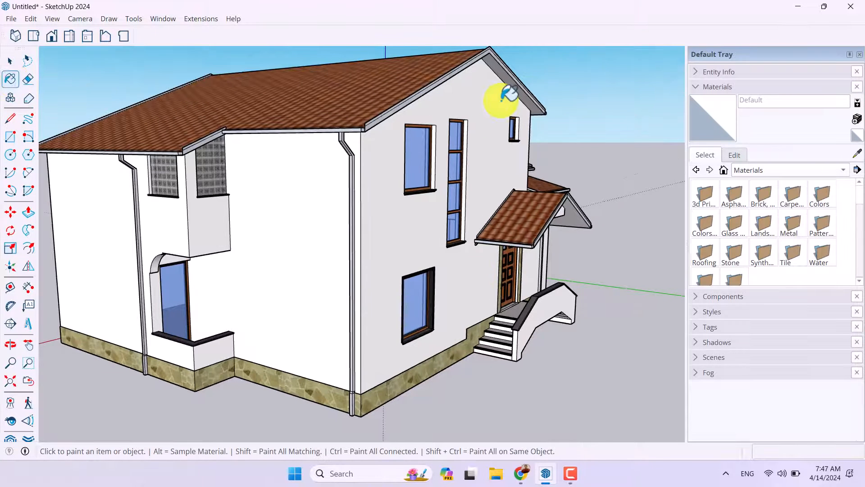
pyautogui.moveTo(339, 343)
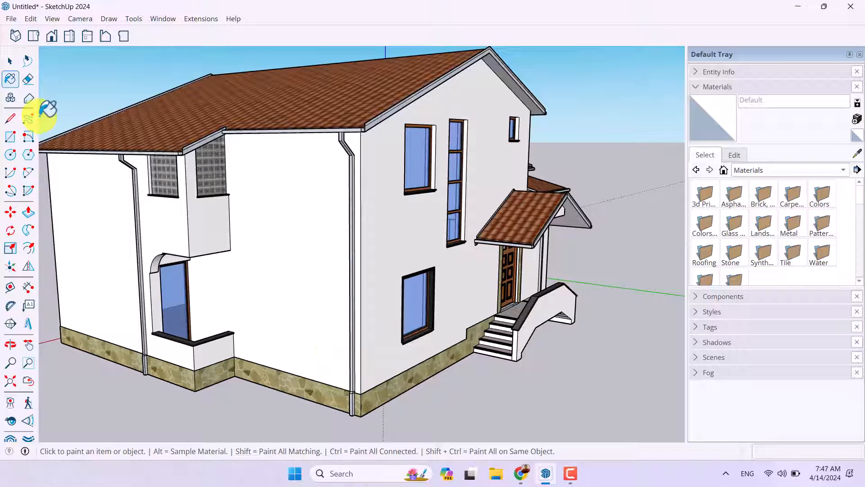
pyautogui.moveTo(10, 79)
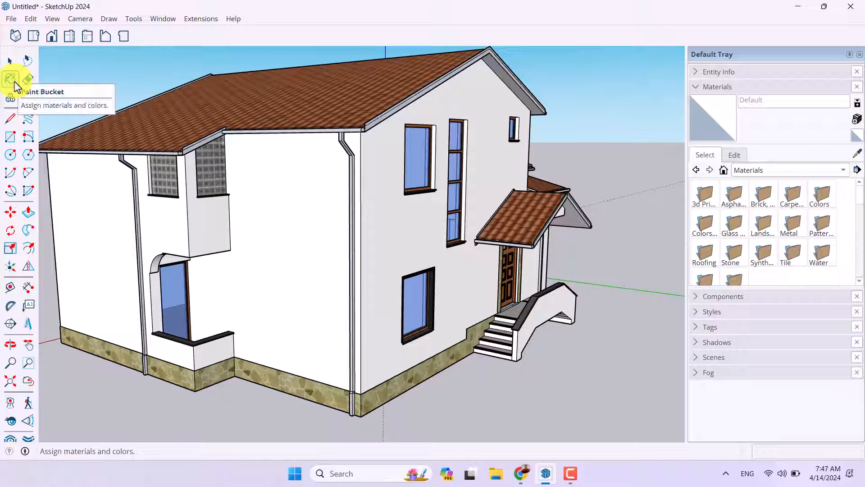
pyautogui.click(716, 87)
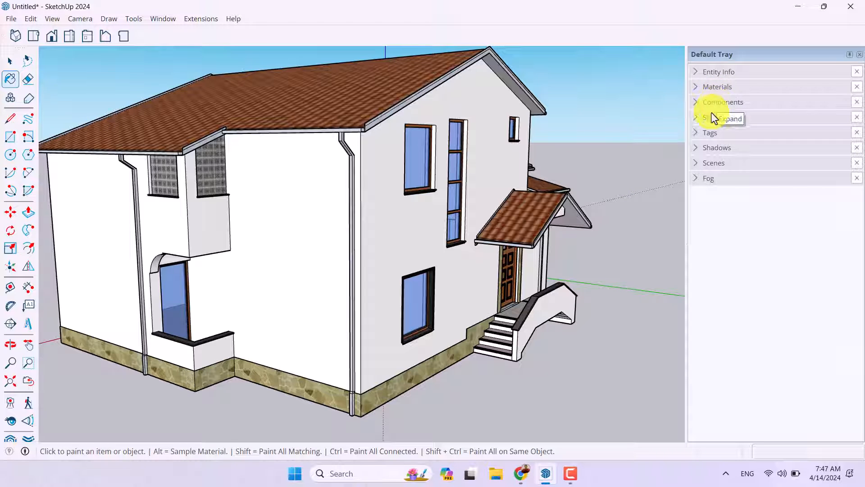
pyautogui.click(711, 117)
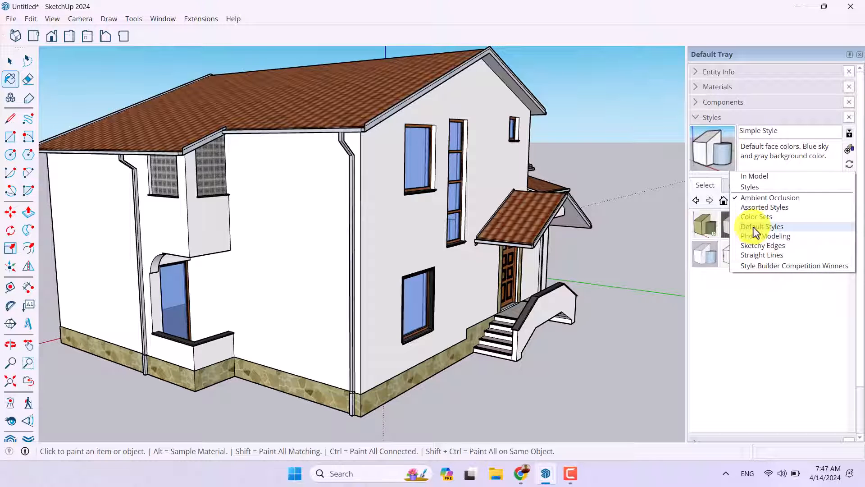
pyautogui.moveTo(767, 198)
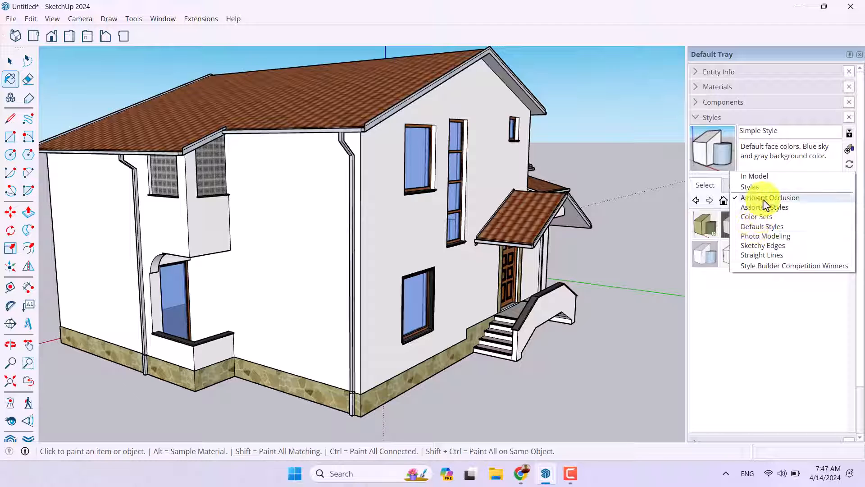
pyautogui.click(771, 197)
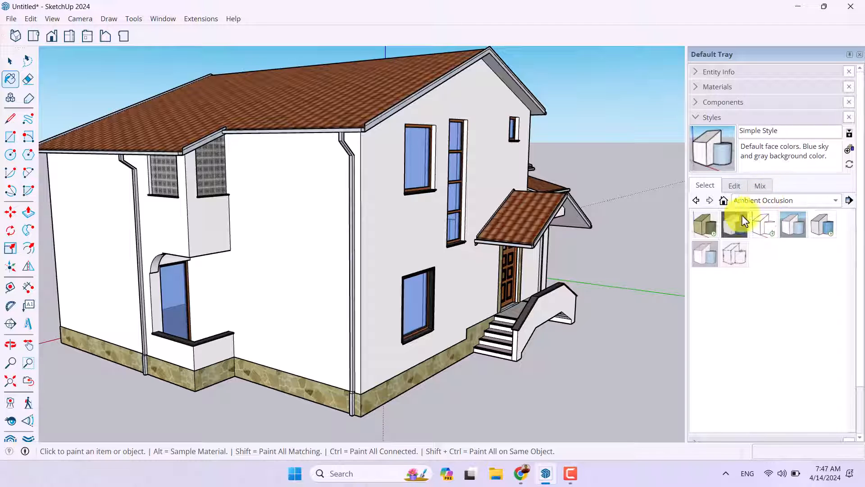
pyautogui.moveTo(769, 226)
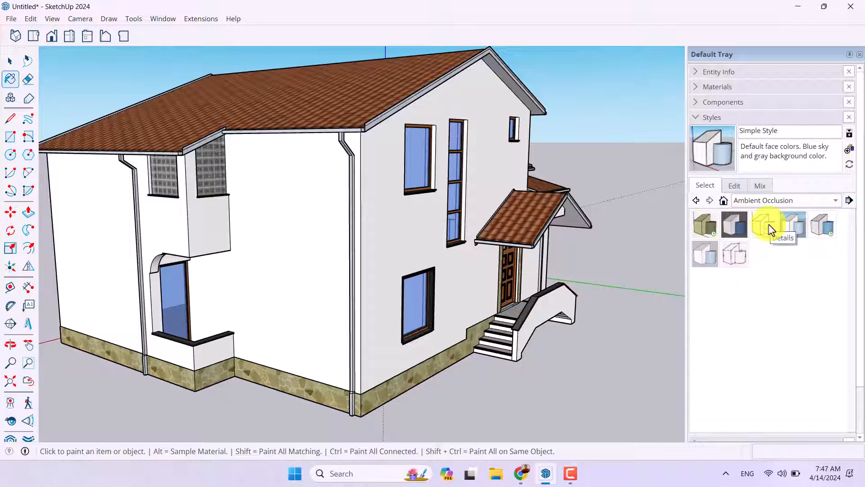
pyautogui.moveTo(718, 256)
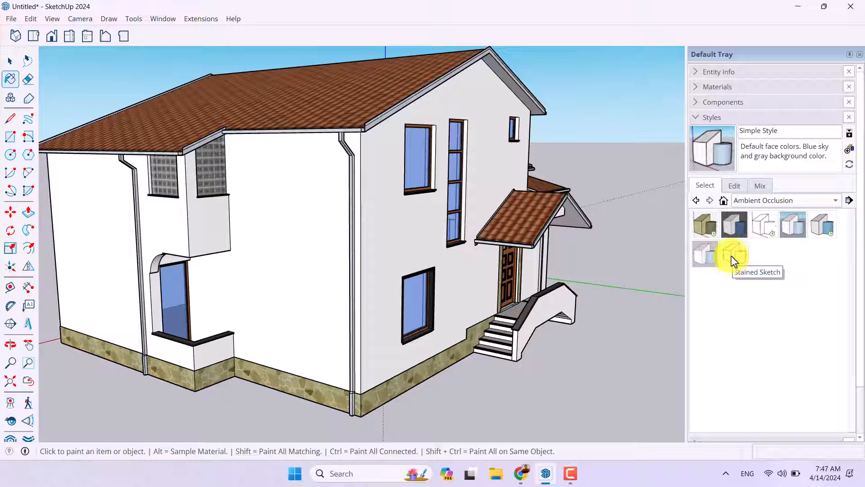
pyautogui.moveTo(704, 265)
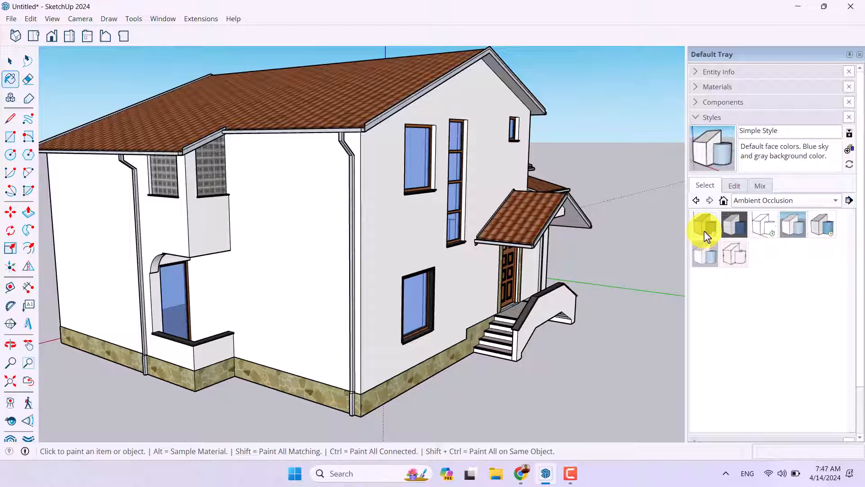
# Apply the Colored Clay style to the house and show its face settings for editing
pyautogui.click(704, 224)
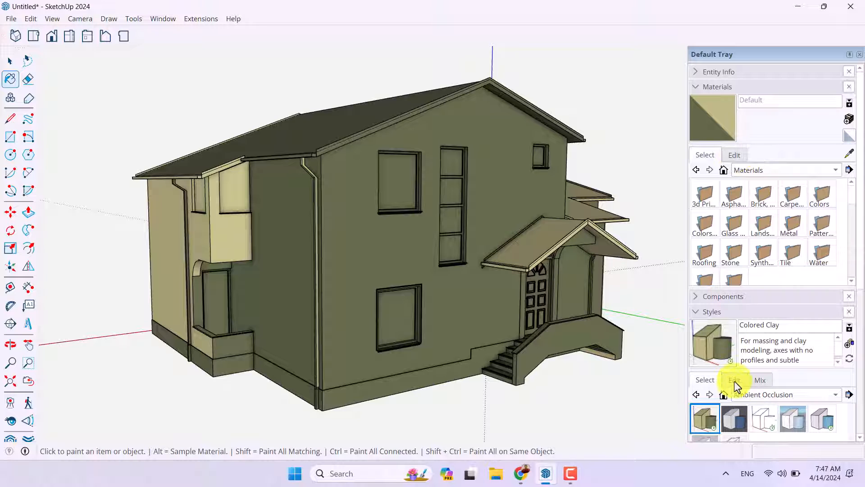
pyautogui.click(733, 379)
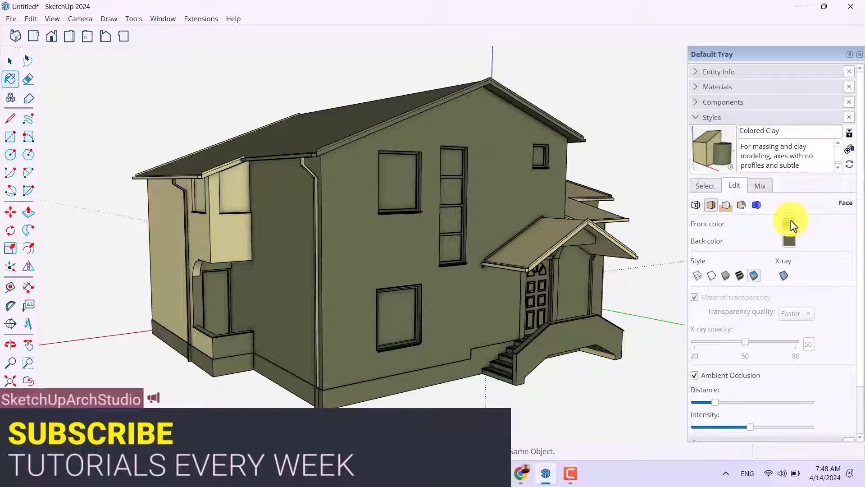
# Set the style's front and back face colours to dusky pink RGB 165/87/102
pyautogui.click(788, 223)
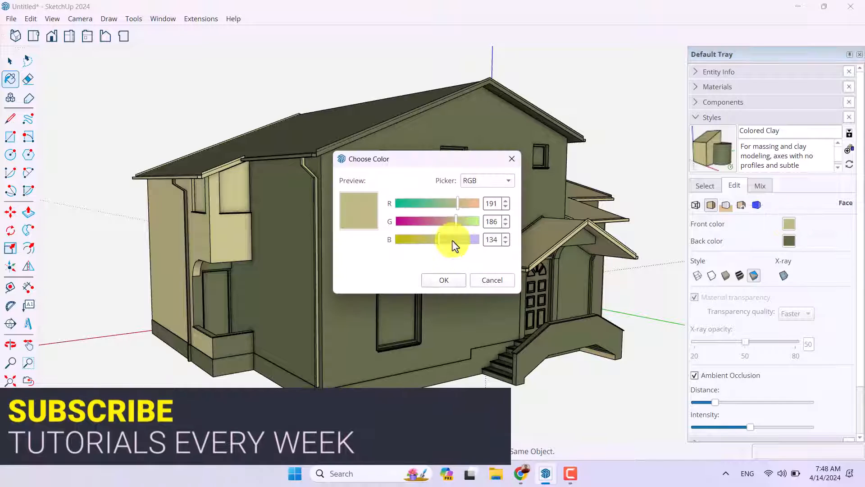
pyautogui.moveTo(457, 221); pyautogui.dragTo(436, 221)
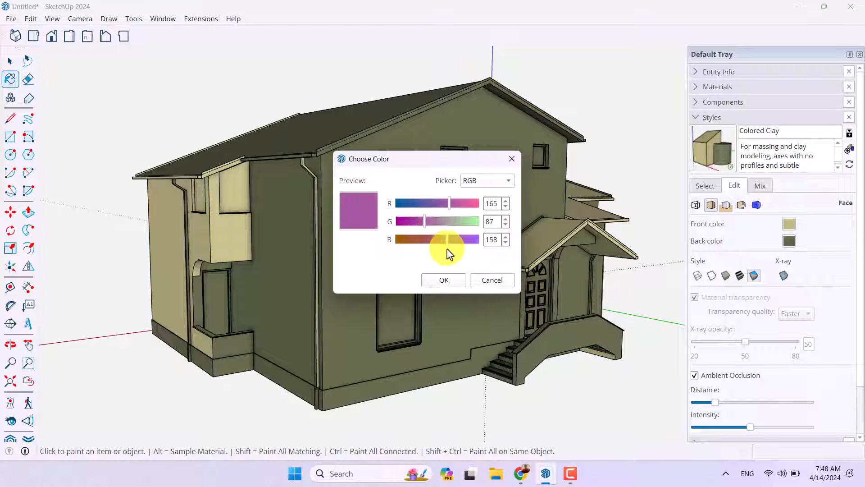
pyautogui.moveTo(466, 239); pyautogui.dragTo(429, 239)
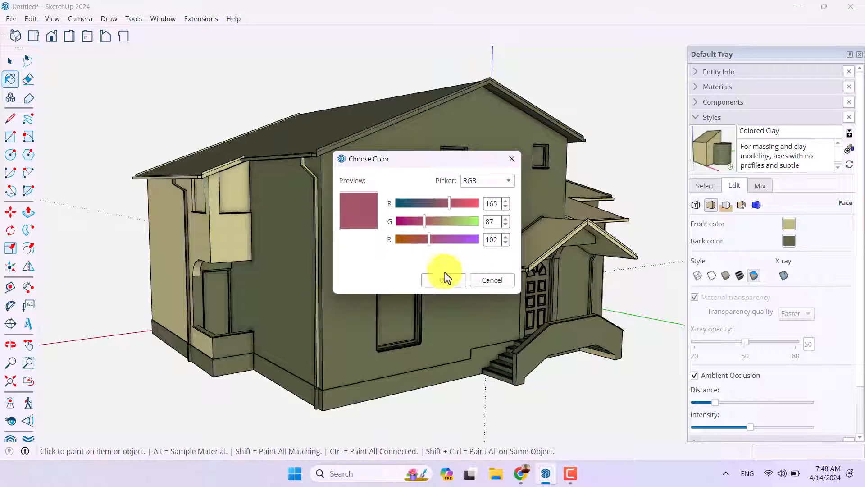
pyautogui.click(443, 279)
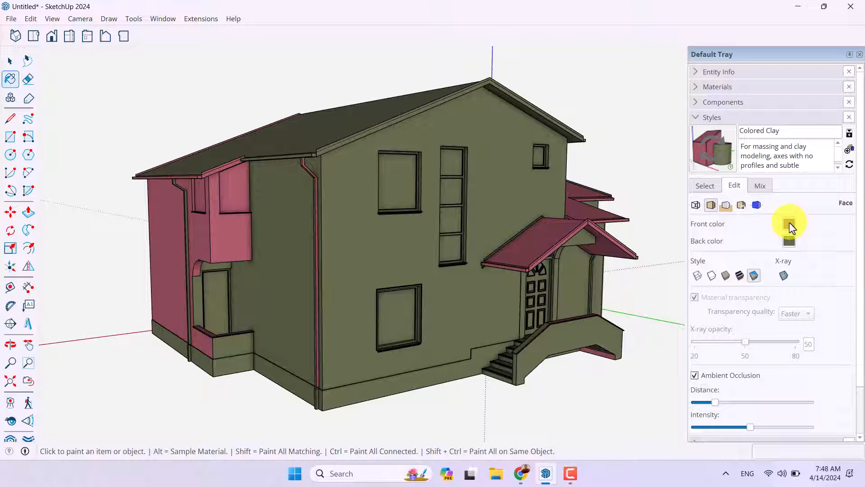
pyautogui.click(789, 223)
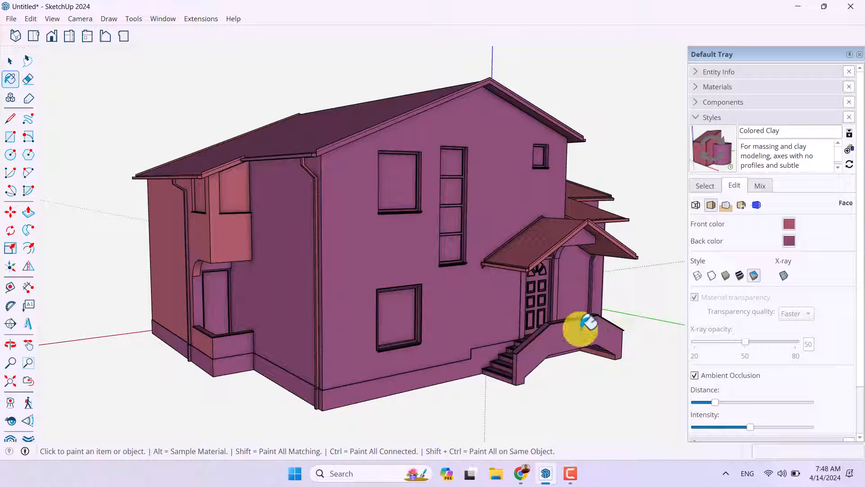
pyautogui.moveTo(715, 403)
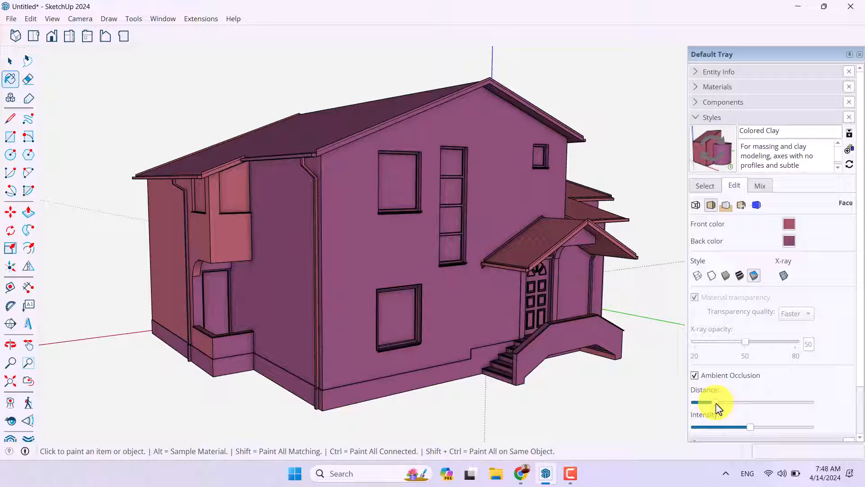
# Raise the Colored Clay ambient occlusion distance and intensity near maximum and inspect the darker recesses
pyautogui.moveTo(714, 402); pyautogui.dragTo(775, 402)
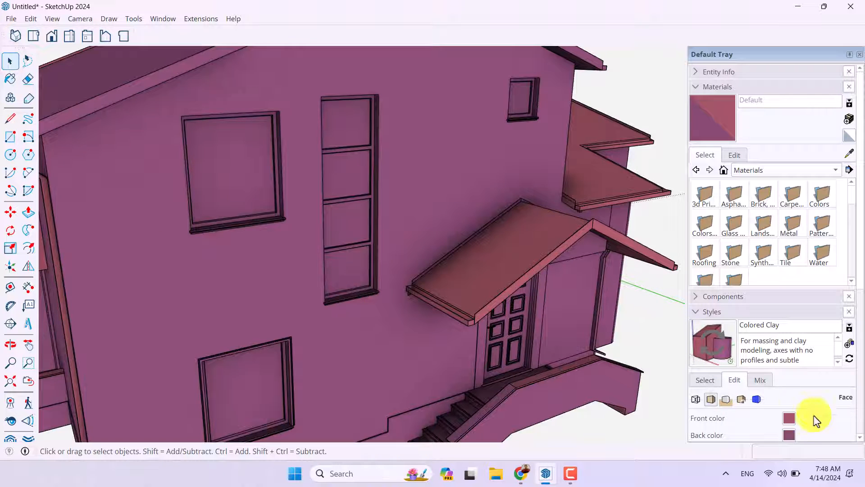
pyautogui.click(697, 87)
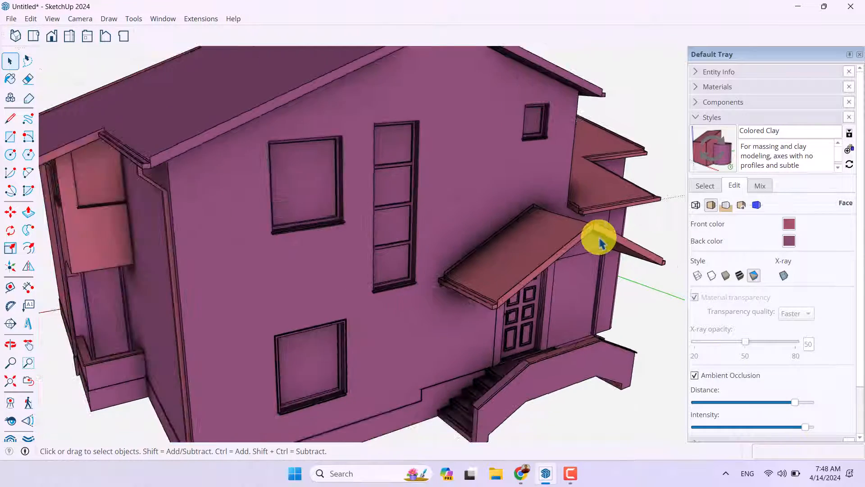
pyautogui.moveTo(598, 237); pyautogui.dragTo(275, 270)
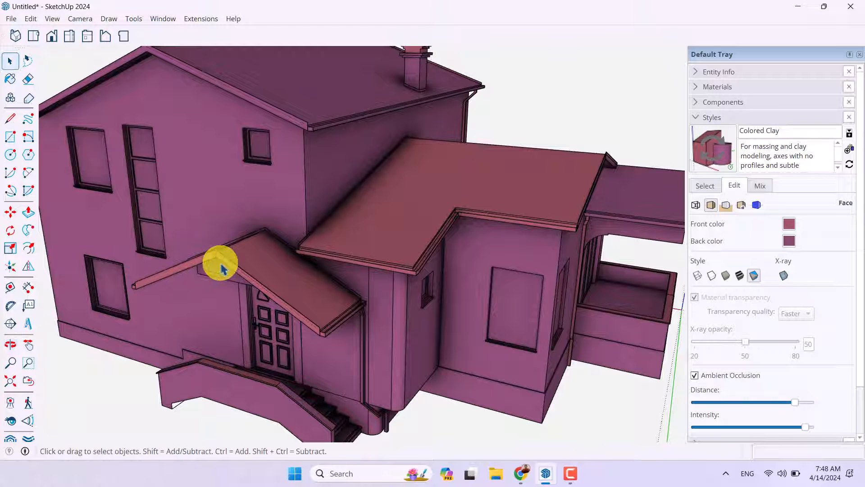
pyautogui.moveTo(221, 265); pyautogui.dragTo(522, 282)
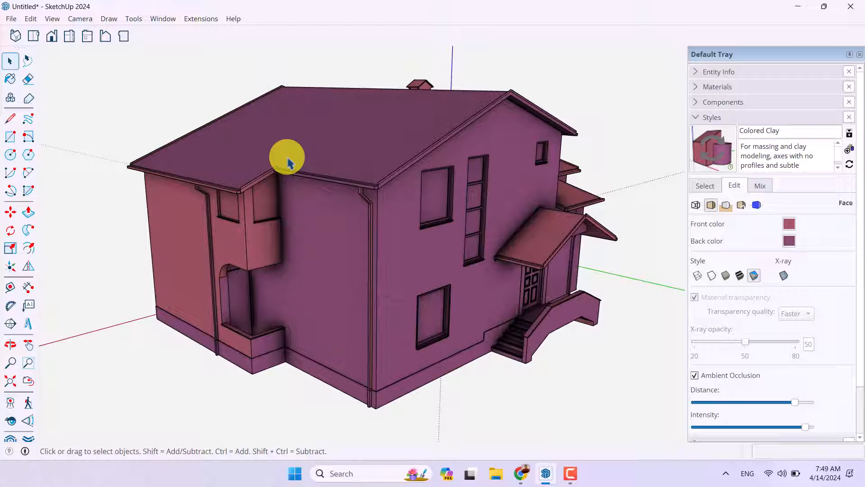
pyautogui.moveTo(323, 182)
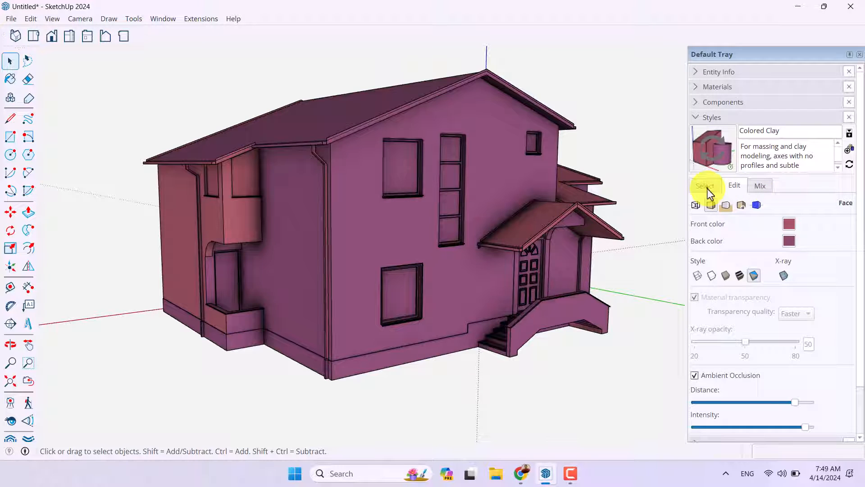
# Try the Dark Pen and Details styles on the house from the collection
pyautogui.click(704, 185)
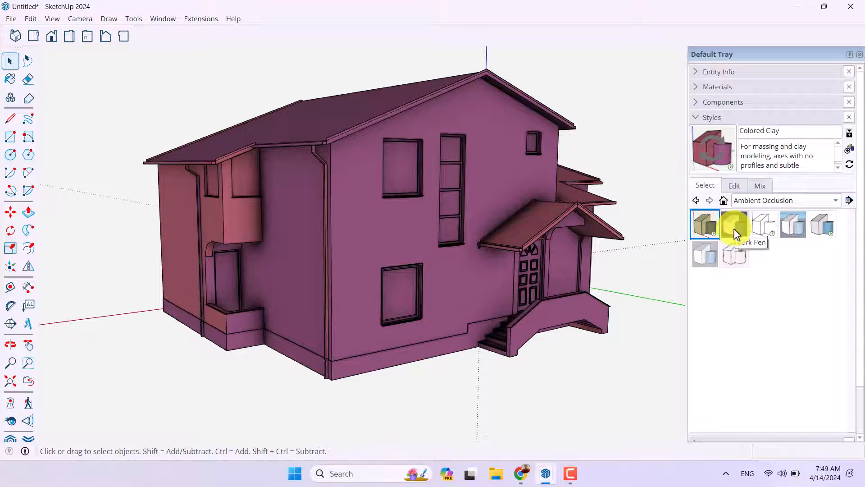
pyautogui.click(733, 225)
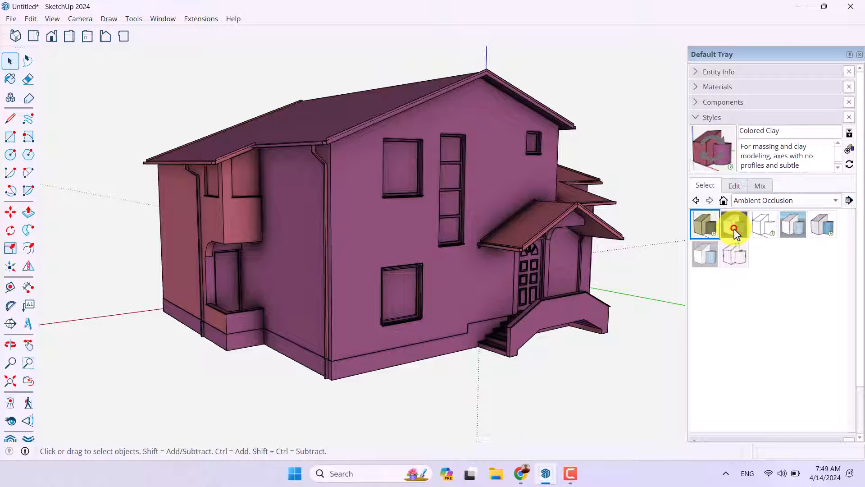
pyautogui.click(734, 223)
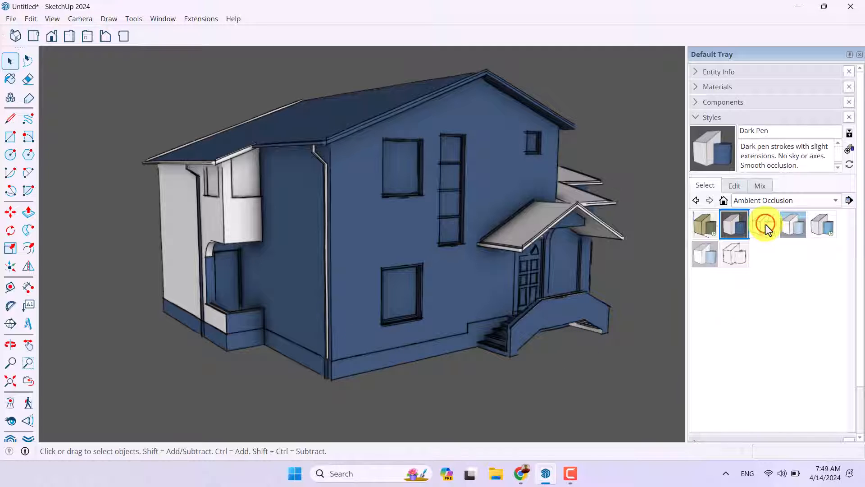
pyautogui.click(763, 224)
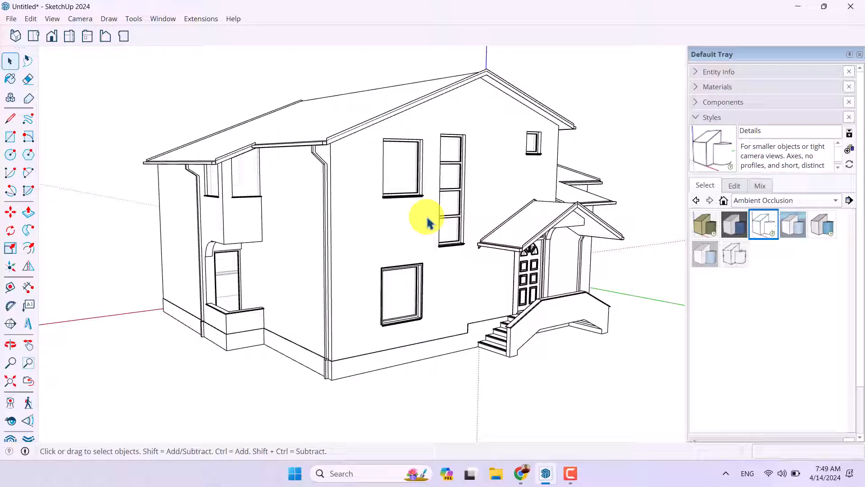
pyautogui.moveTo(427, 220); pyautogui.dragTo(340, 289)
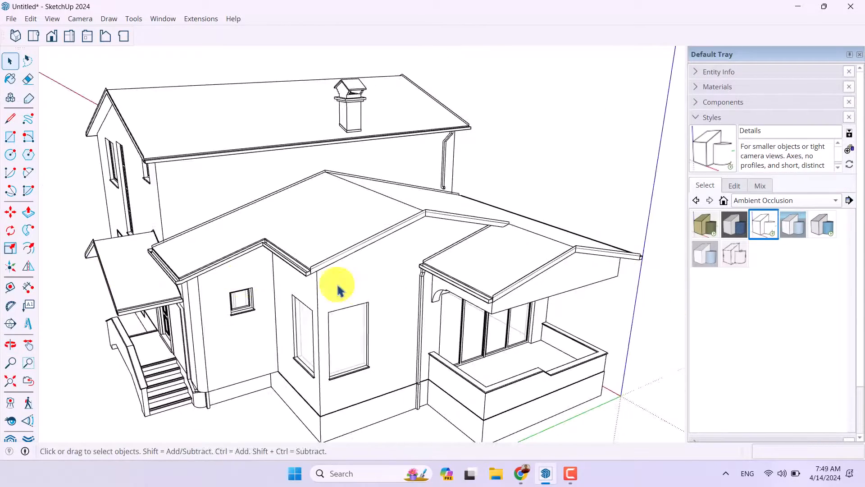
pyautogui.moveTo(336, 286); pyautogui.dragTo(314, 295)
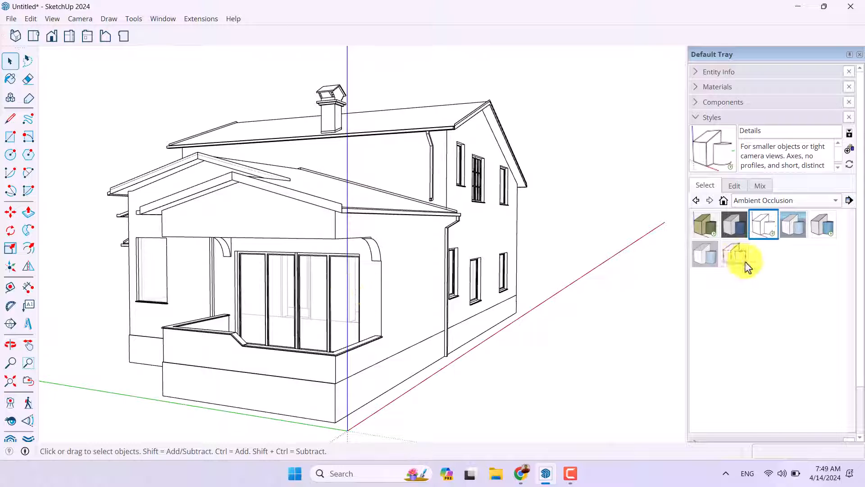
# Apply the shaded Exterior style with textured walls, tiled roof, sky and ground
pyautogui.click(793, 225)
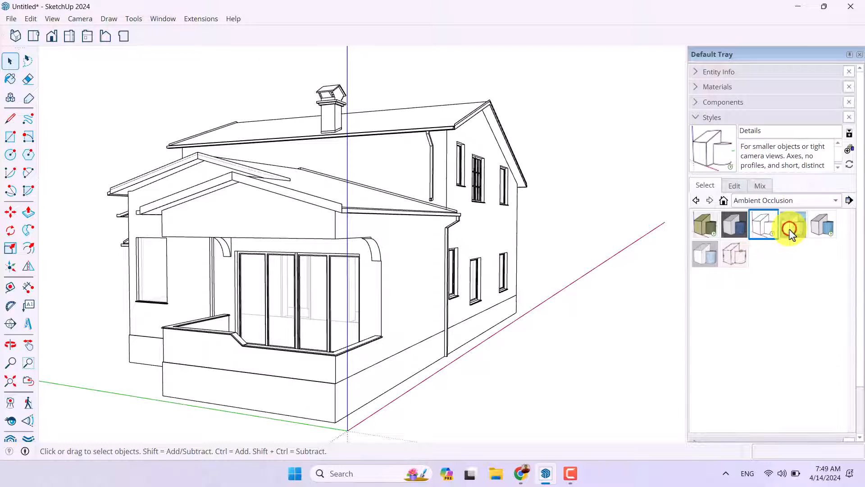
pyautogui.click(793, 224)
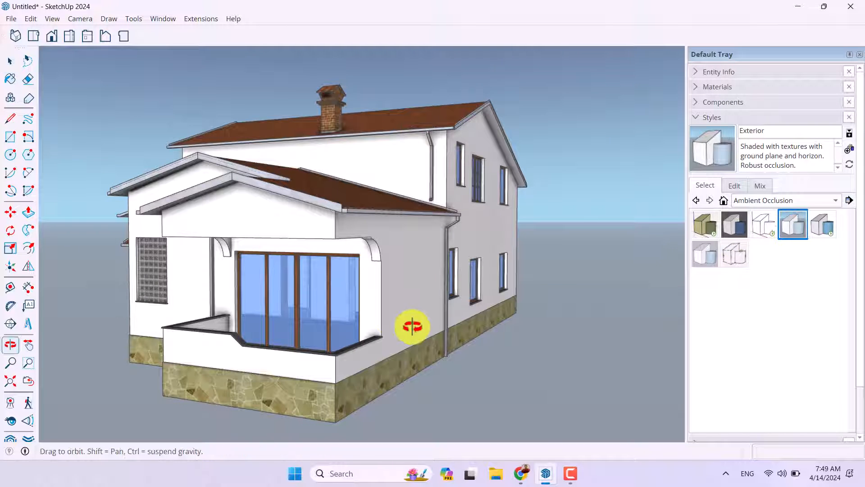
pyautogui.moveTo(411, 326); pyautogui.dragTo(424, 334)
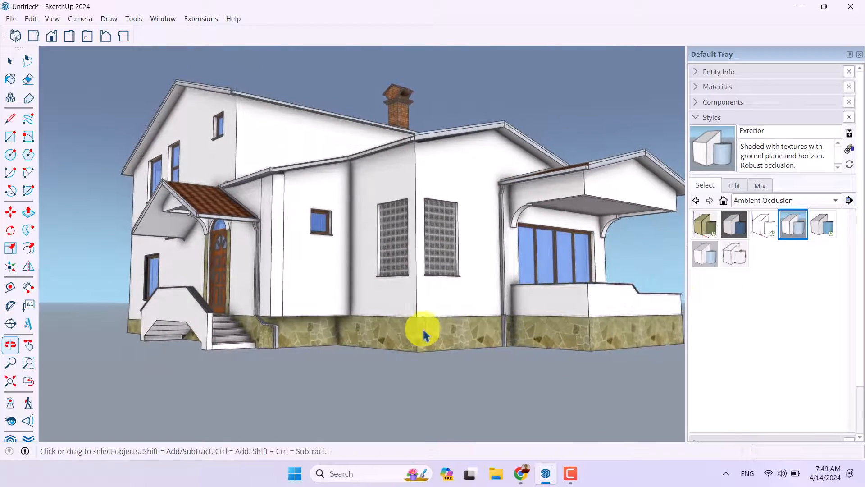
pyautogui.moveTo(425, 330); pyautogui.dragTo(469, 210)
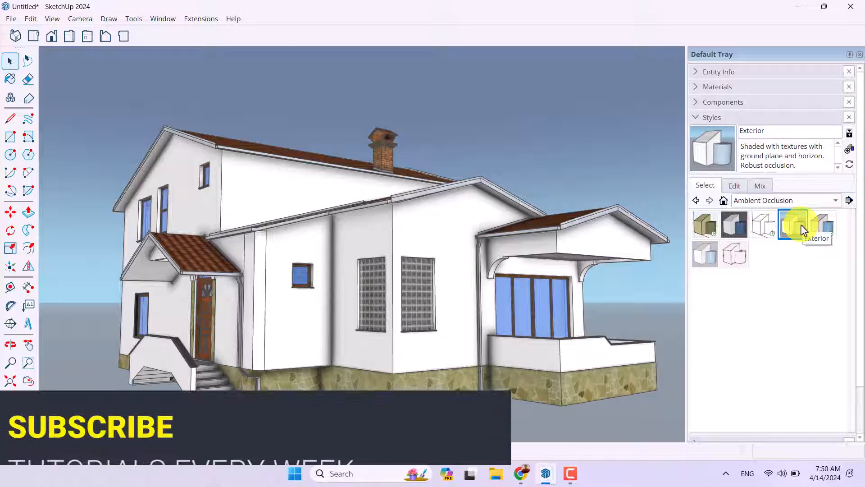
# Reapply the Exterior style and show its edge settings for editing
pyautogui.click(734, 186)
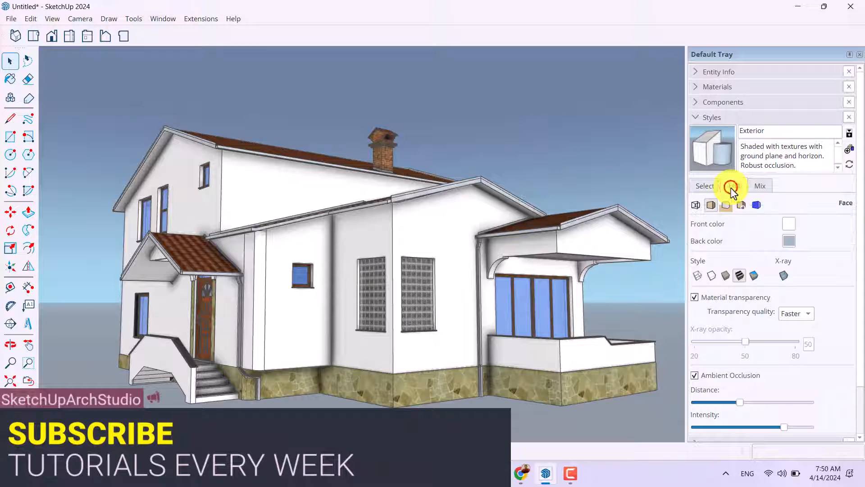
pyautogui.click(733, 185)
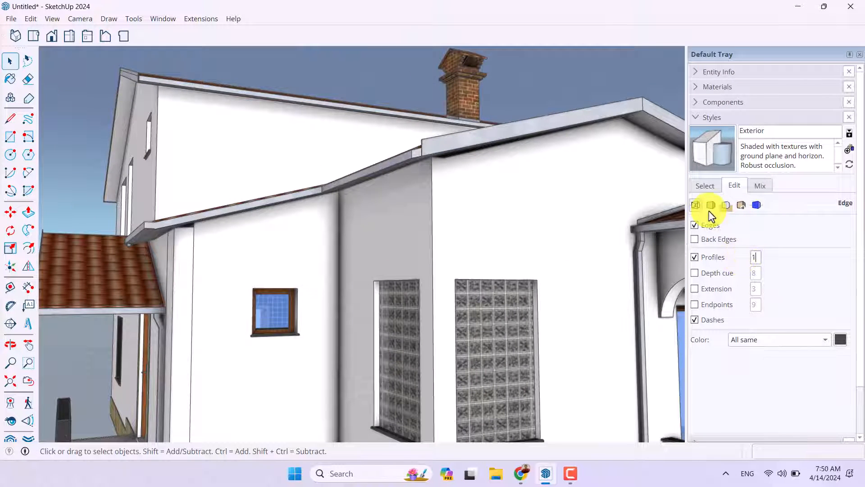
# Raise the Exterior style's ambient occlusion near maximum and show its background settings
pyautogui.click(711, 204)
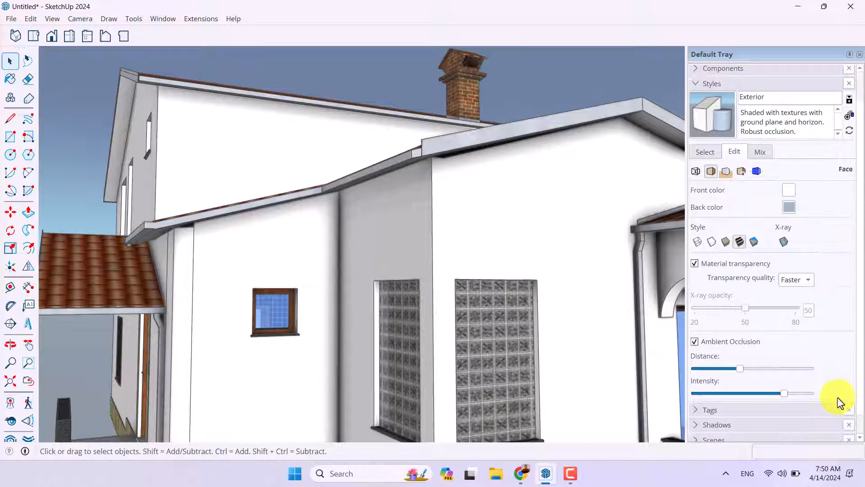
pyautogui.moveTo(783, 392); pyautogui.dragTo(778, 392)
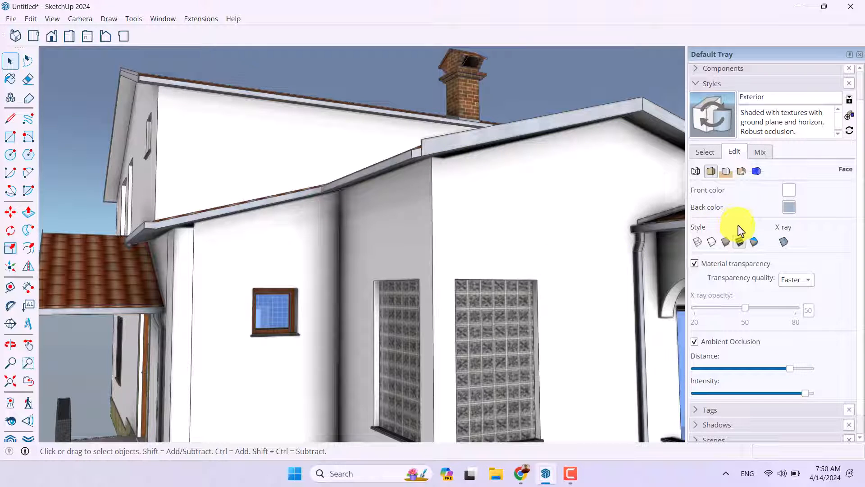
pyautogui.click(711, 171)
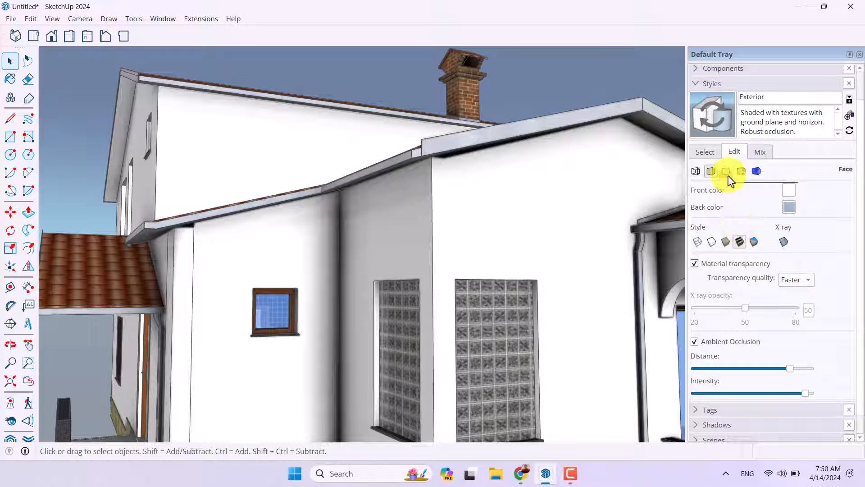
pyautogui.click(725, 171)
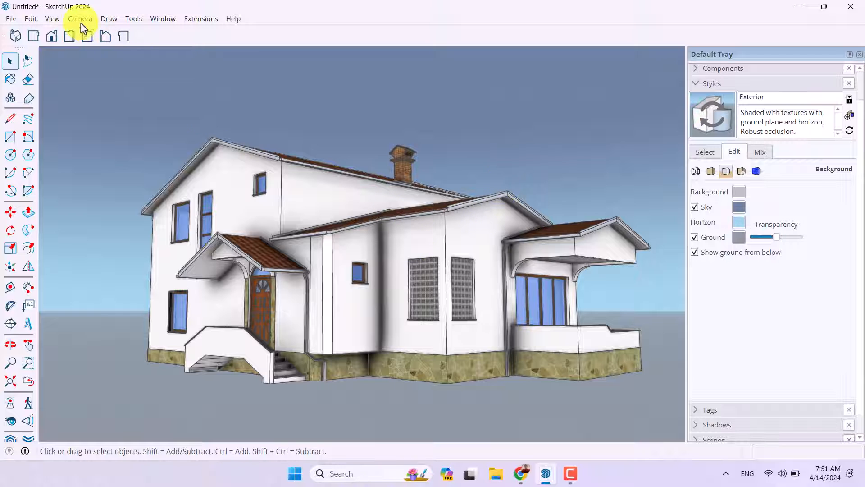
# Switch the camera to two-point perspective and recentre the house
pyautogui.click(80, 18)
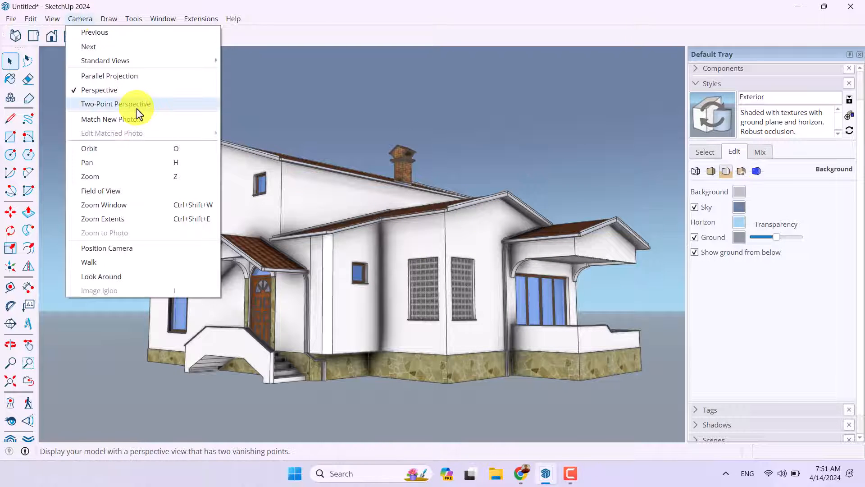
pyautogui.click(116, 104)
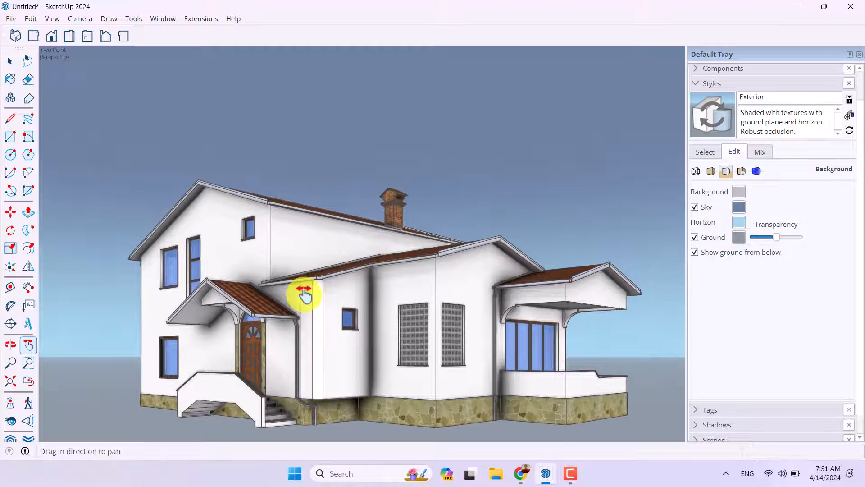
pyautogui.moveTo(303, 292); pyautogui.dragTo(247, 260)
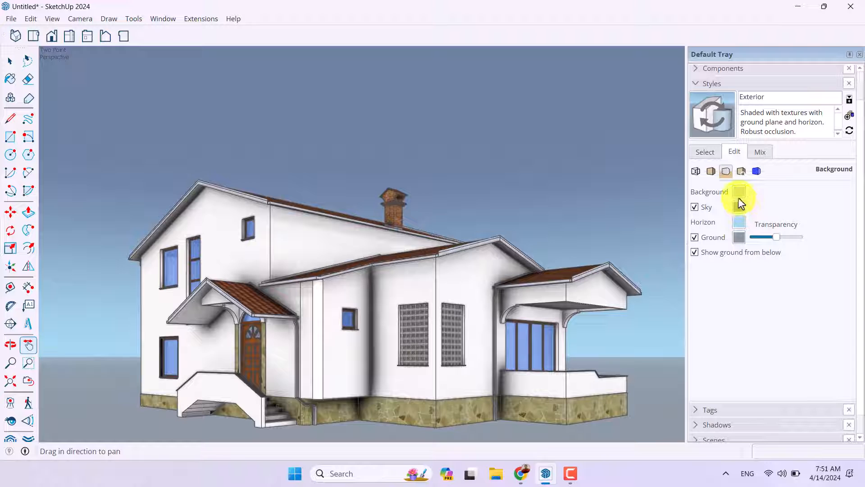
# Make the Exterior style's sky teal and horizon purple, keeping the grey background colour
pyautogui.click(739, 191)
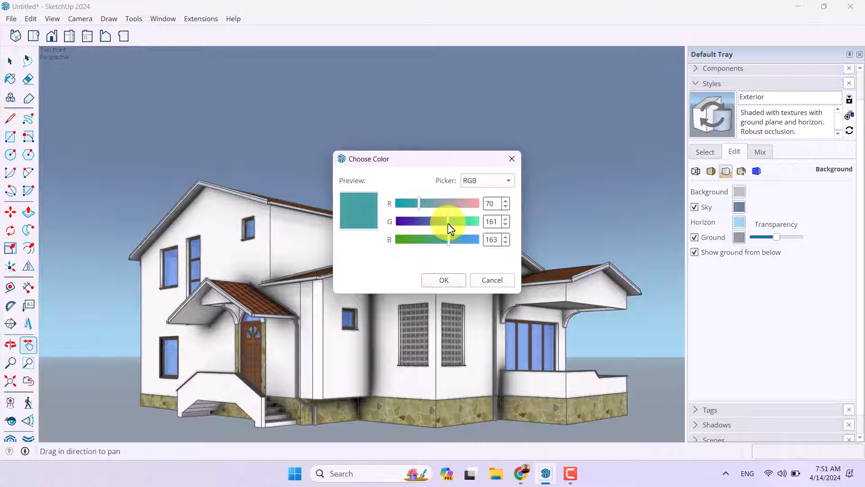
pyautogui.click(443, 280)
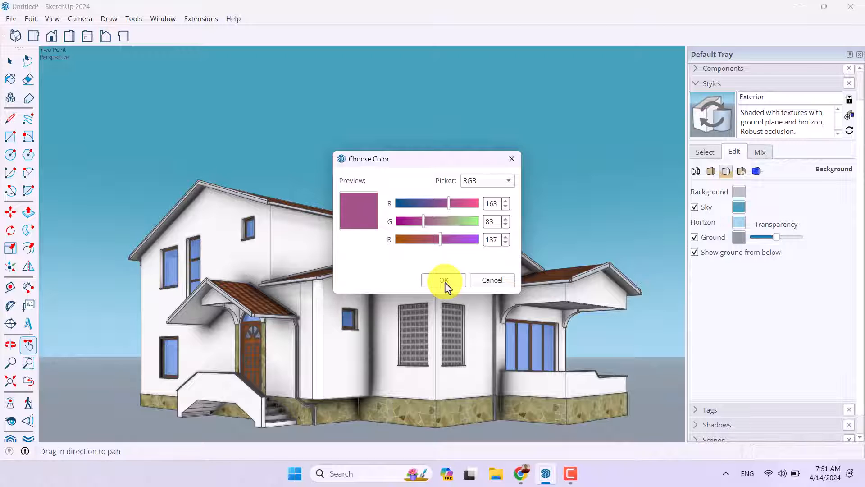
pyautogui.click(443, 280)
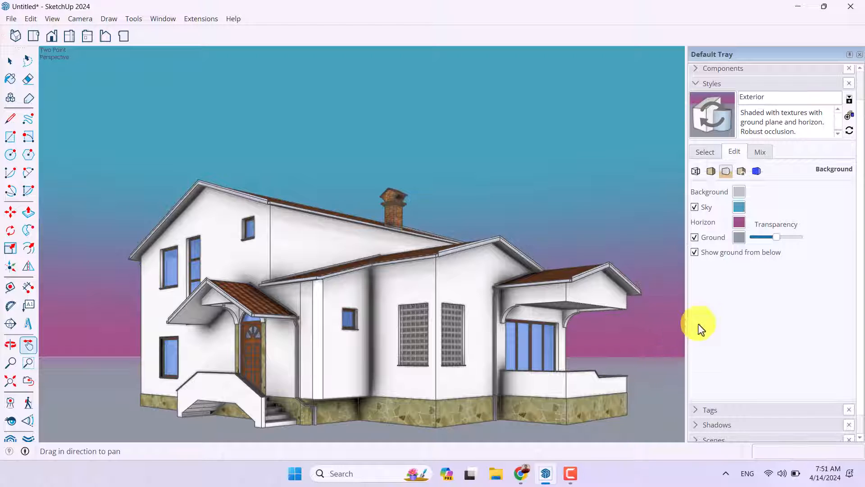
pyautogui.click(739, 237)
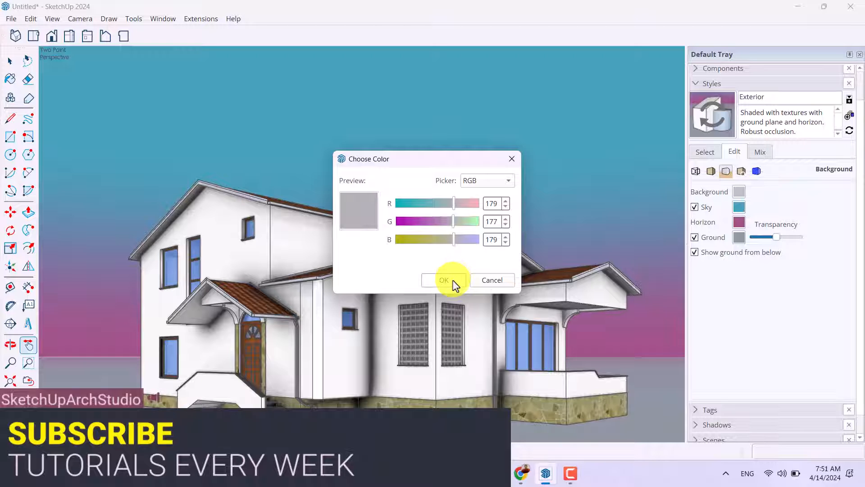
pyautogui.click(444, 280)
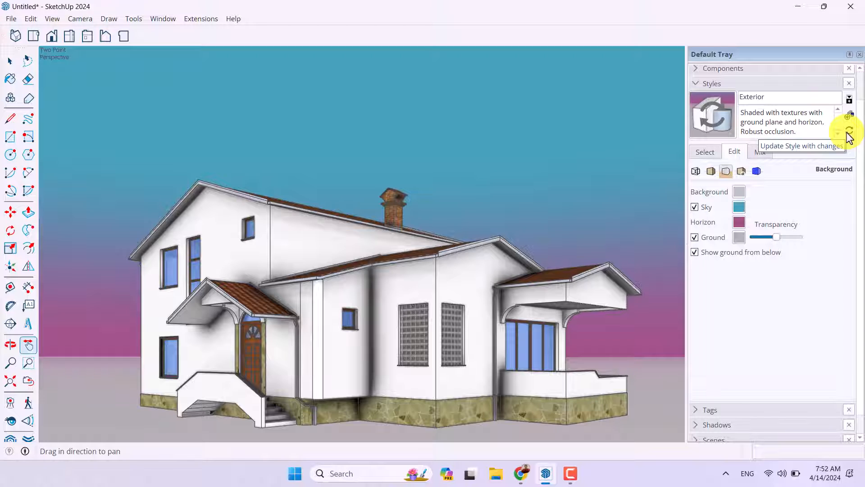
pyautogui.moveTo(849, 135)
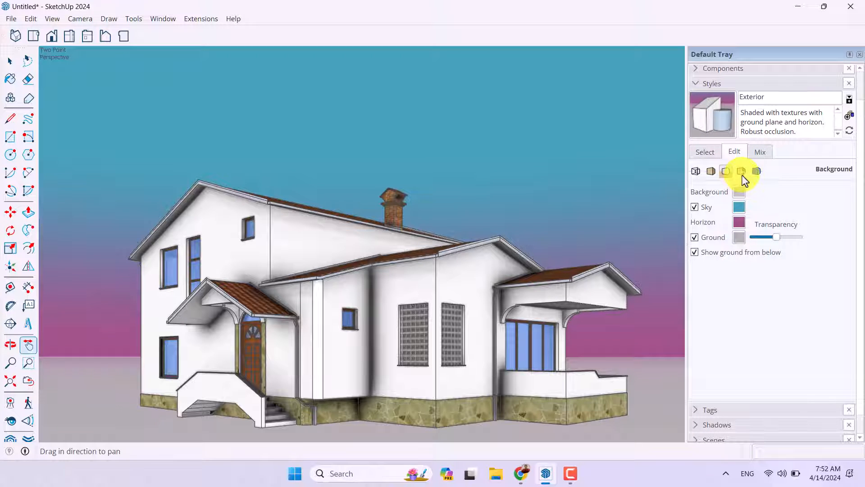
# Review the Watermark and Modeling settings, toggling the model axes on and back off
pyautogui.click(741, 171)
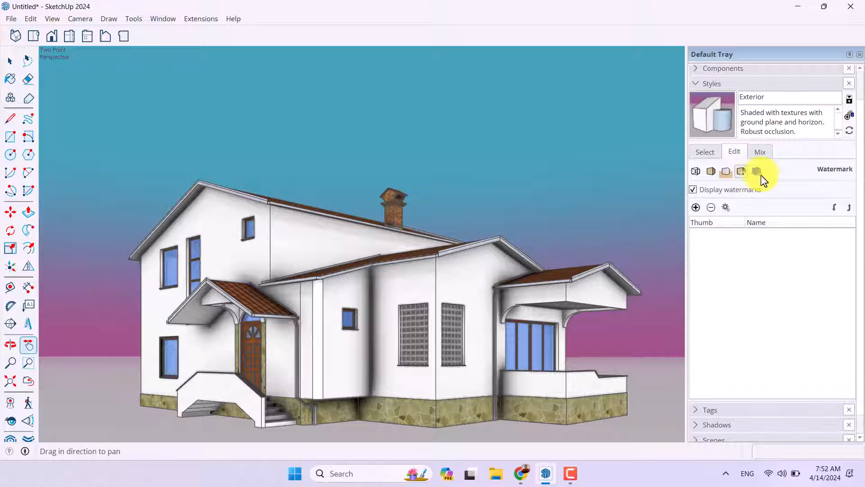
pyautogui.click(756, 171)
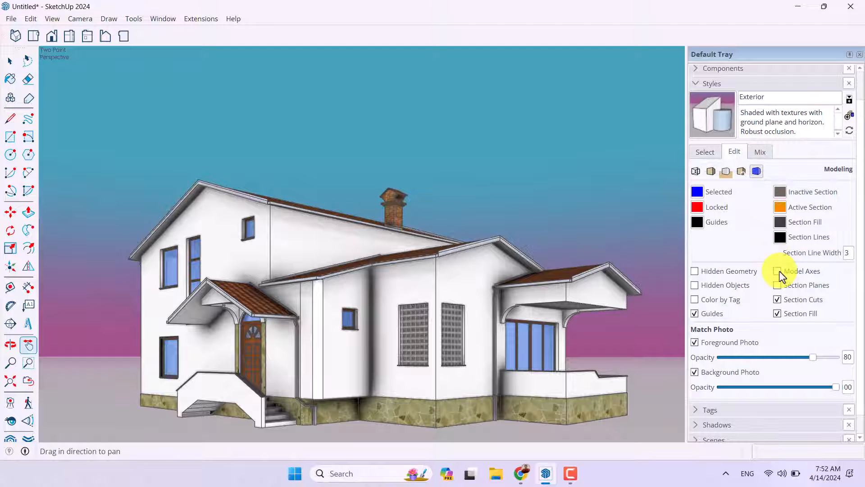
pyautogui.click(778, 272)
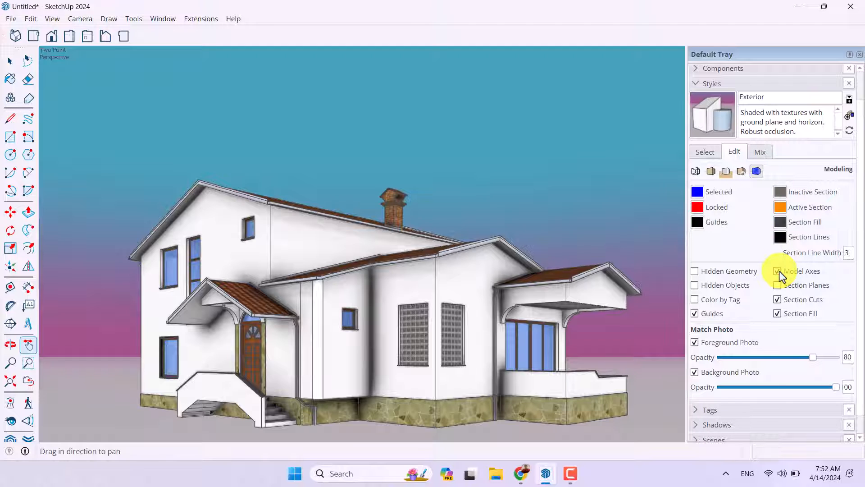
pyautogui.click(778, 285)
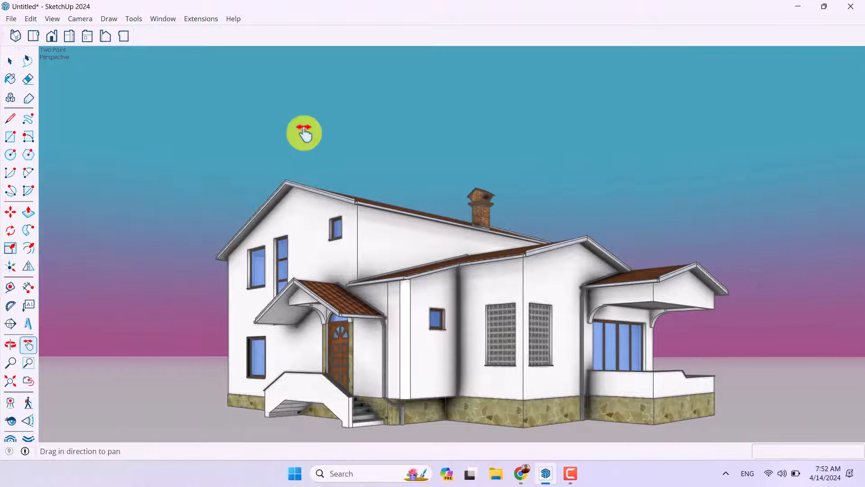
# Start a 2D Graphic export of the shaded house view with JPEG as the file type
pyautogui.moveTo(304, 132); pyautogui.dragTo(79, 71)
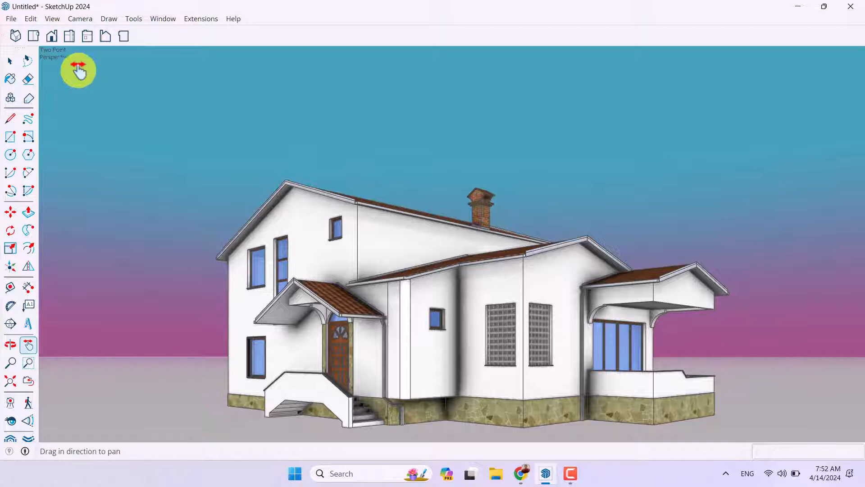
pyautogui.click(10, 18)
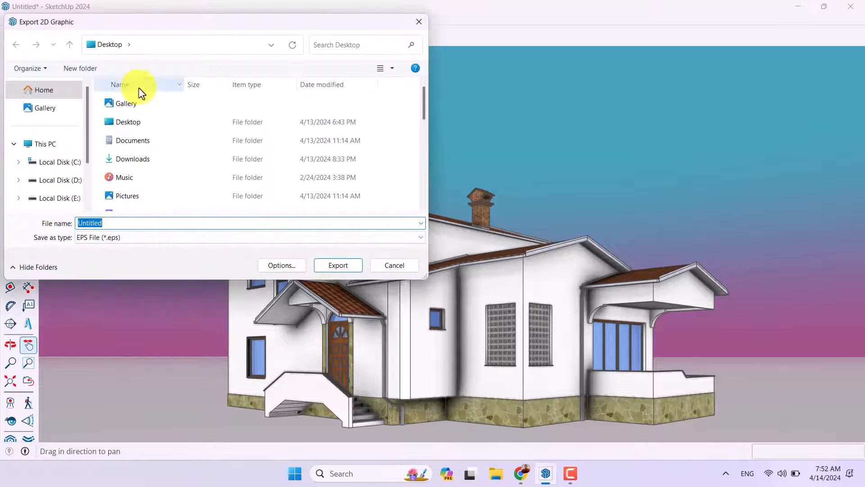
pyautogui.click(249, 237)
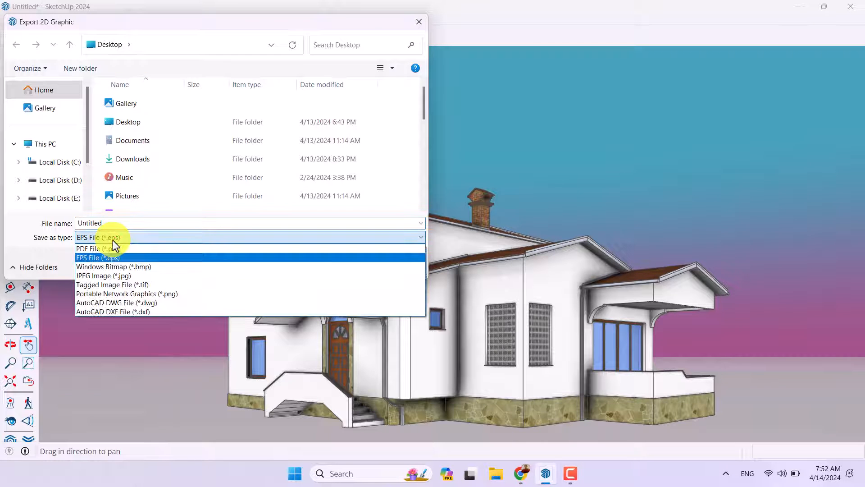
pyautogui.moveTo(88, 249)
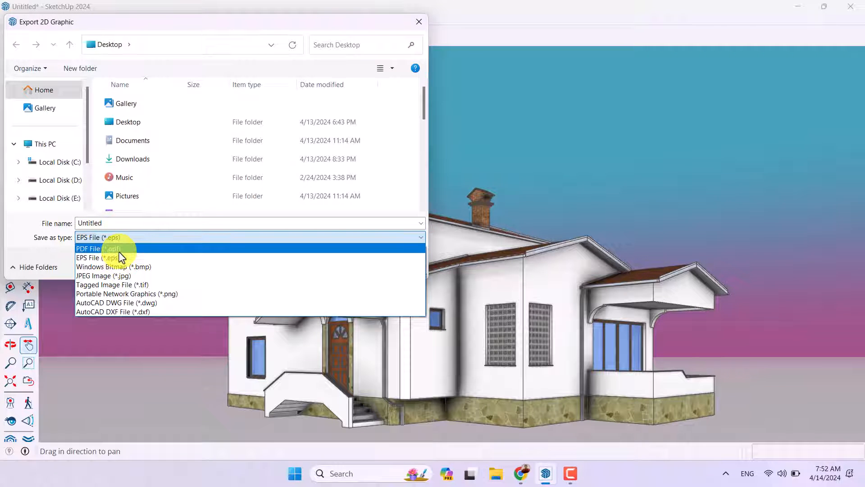
pyautogui.click(103, 276)
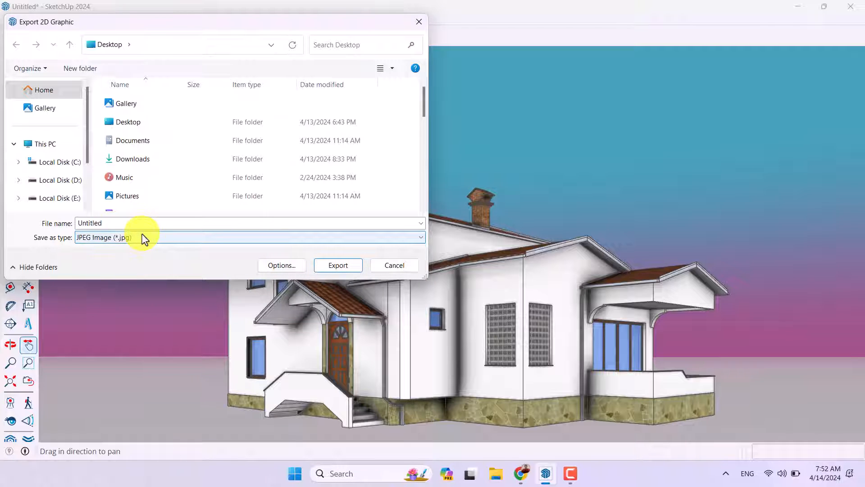
# Set the export width to 4200 pixels (4200 × 2013) and export Untitled.jpg to the Desktop
pyautogui.click(282, 265)
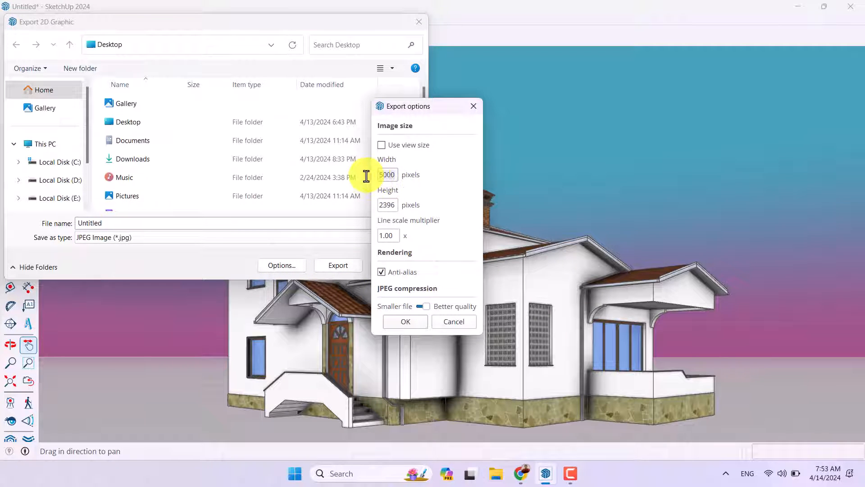
pyautogui.write('4200')
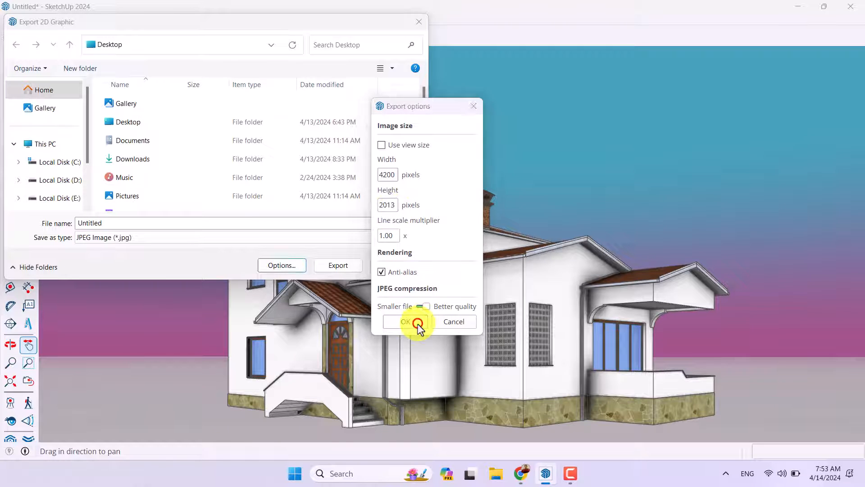
pyautogui.click(406, 321)
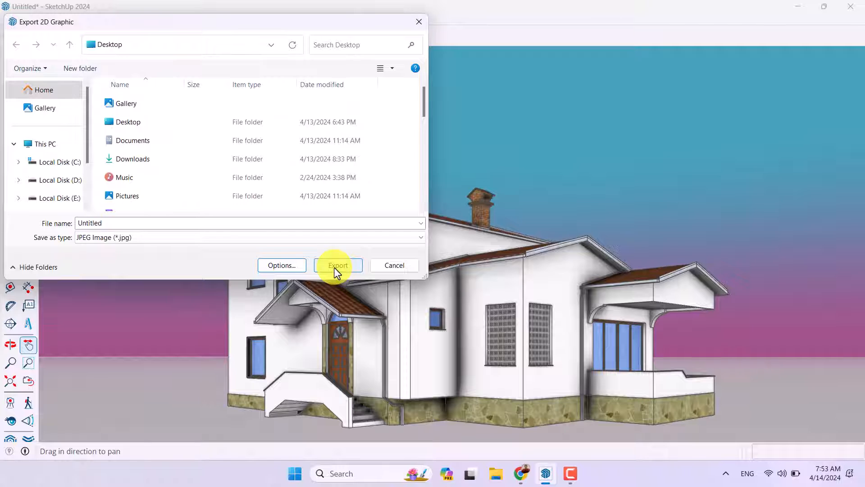
pyautogui.click(338, 265)
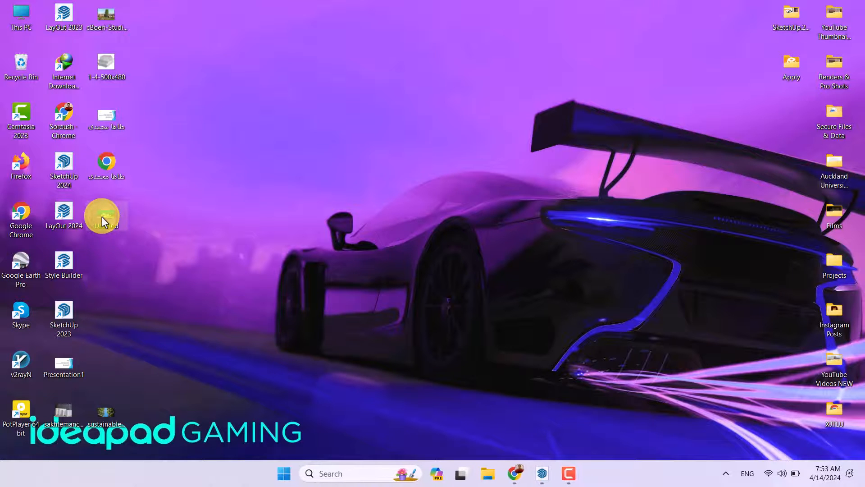
# View the exported Untitled.jpg shaded house image in the photo viewer
pyautogui.doubleClick(105, 214)
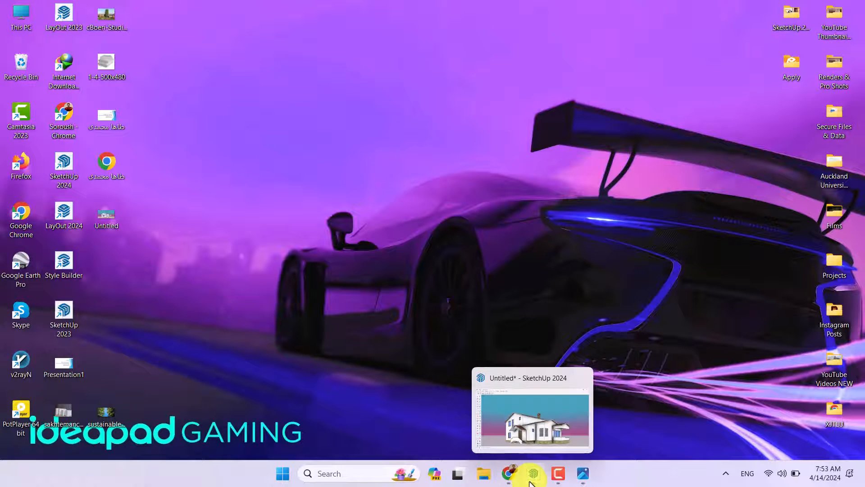
# Back in SketchUp, apply the Details line style from the Styles panel to the house
pyautogui.click(531, 473)
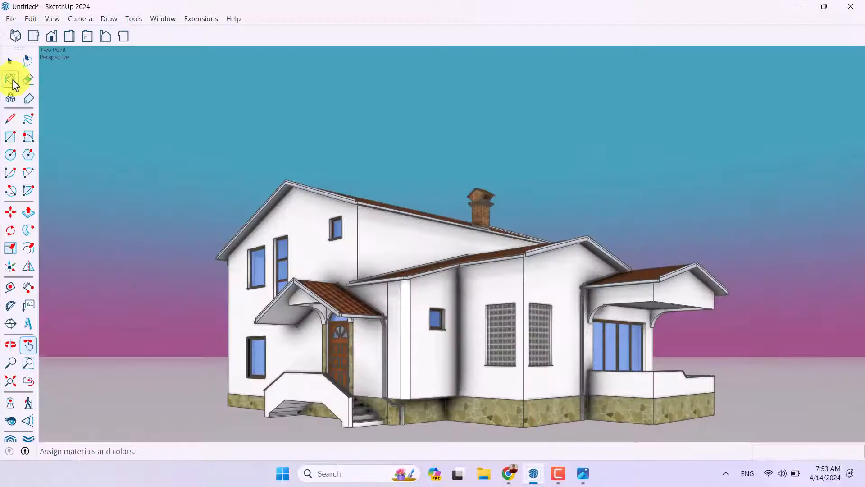
pyautogui.click(10, 79)
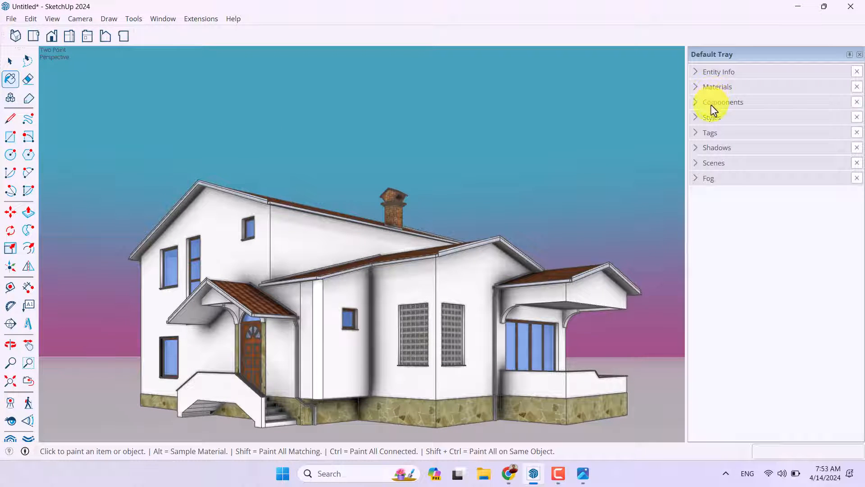
pyautogui.click(712, 117)
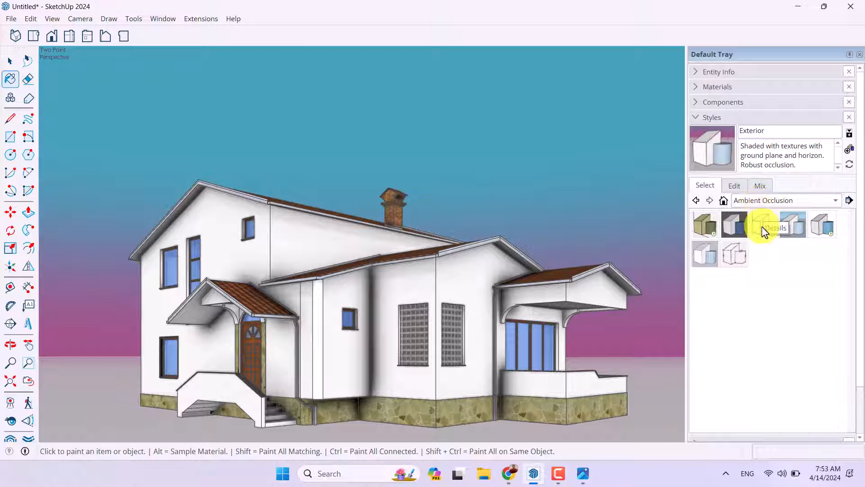
pyautogui.click(763, 224)
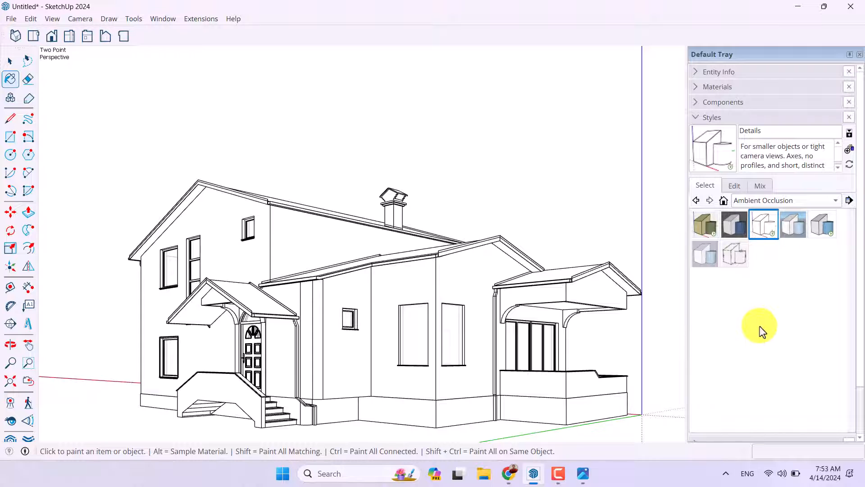
# Hide the model axes and raise the ambient occlusion intensity and distance in the style's face settings
pyautogui.click(734, 186)
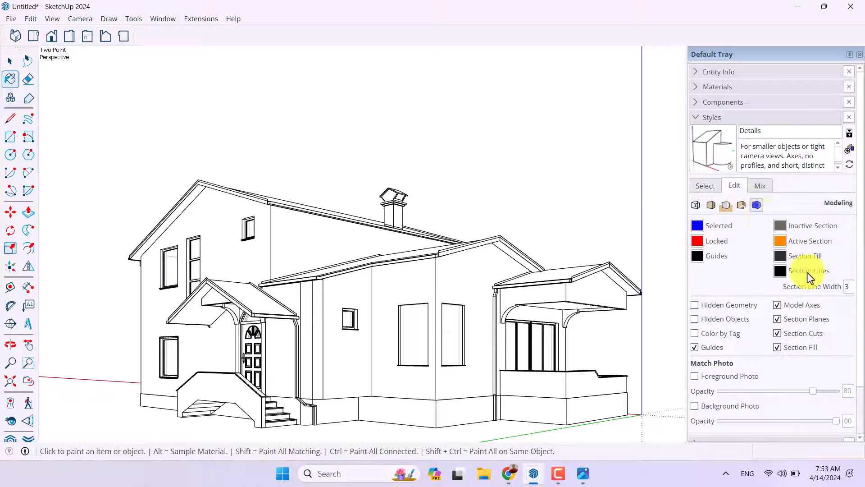
pyautogui.click(778, 305)
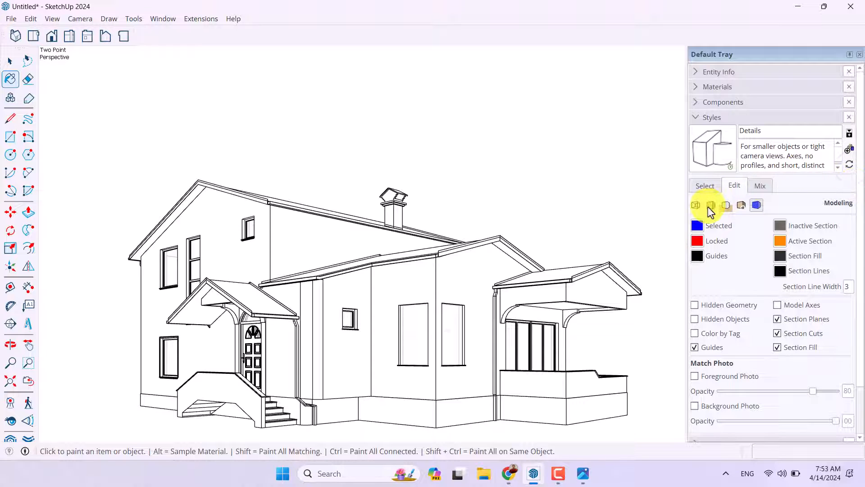
pyautogui.click(711, 206)
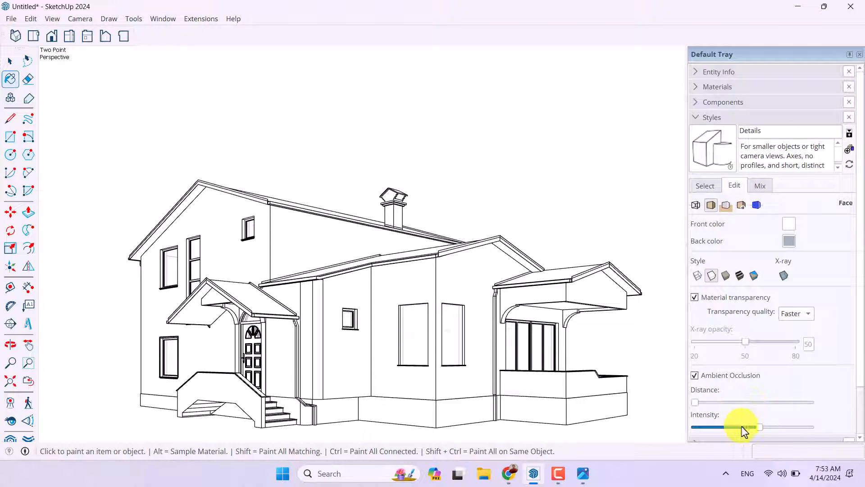
pyautogui.moveTo(746, 426); pyautogui.dragTo(795, 427)
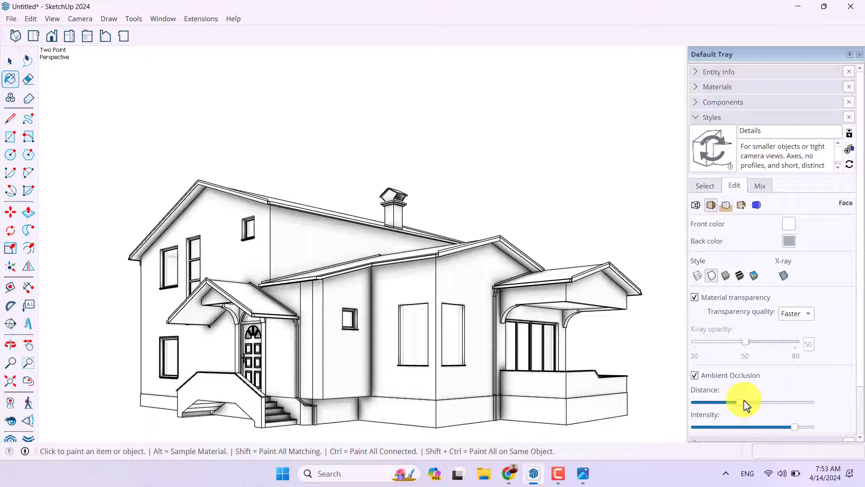
pyautogui.moveTo(748, 402); pyautogui.dragTo(739, 402)
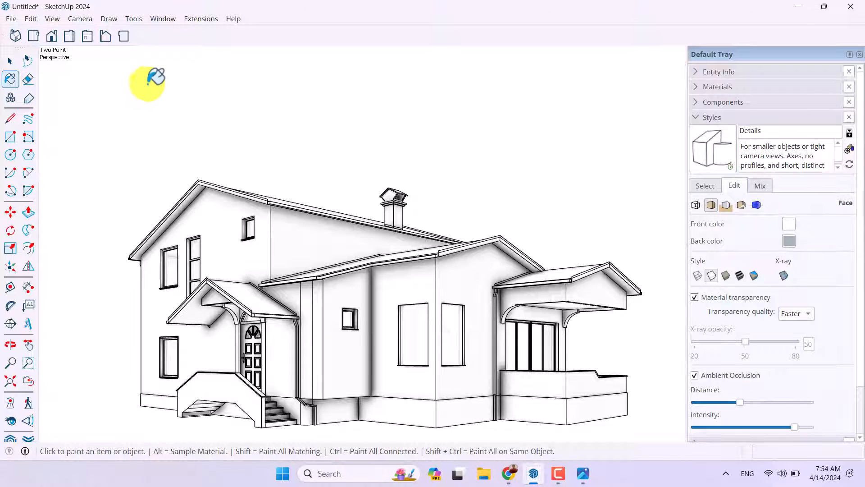
# Export the white line render as the JPEG Untitled0003 to the Desktop, keeping the same settings
pyautogui.click(10, 18)
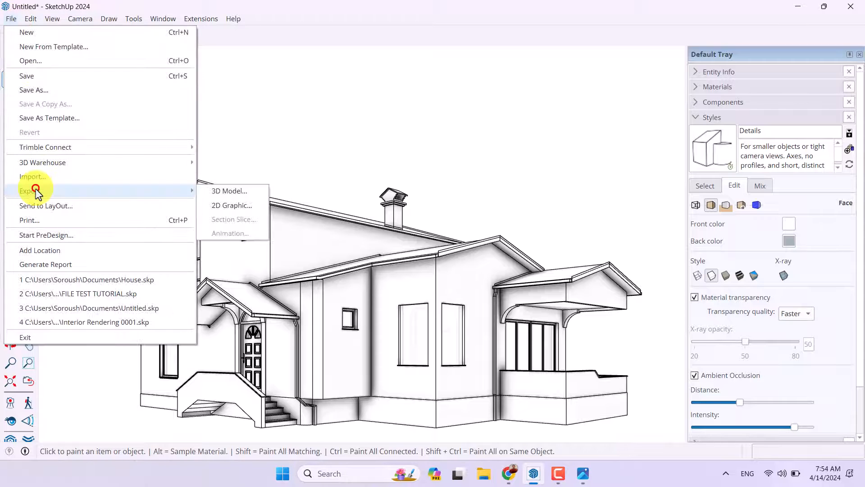
pyautogui.click(232, 205)
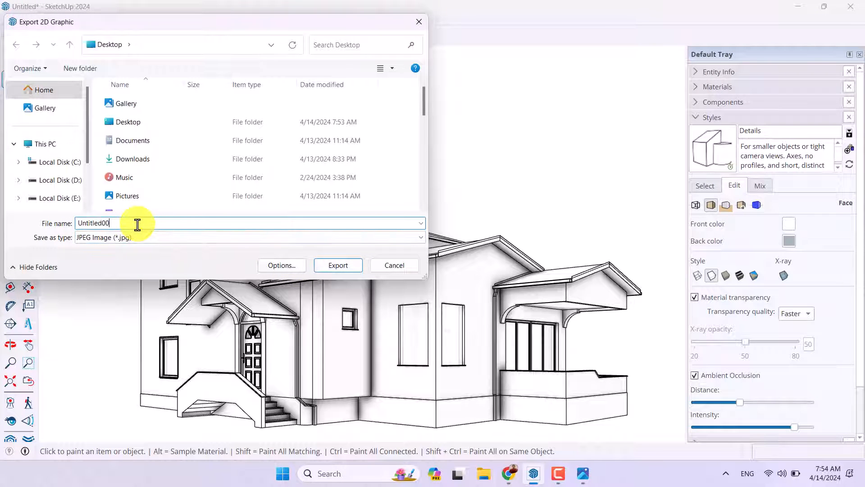
pyautogui.click(338, 265)
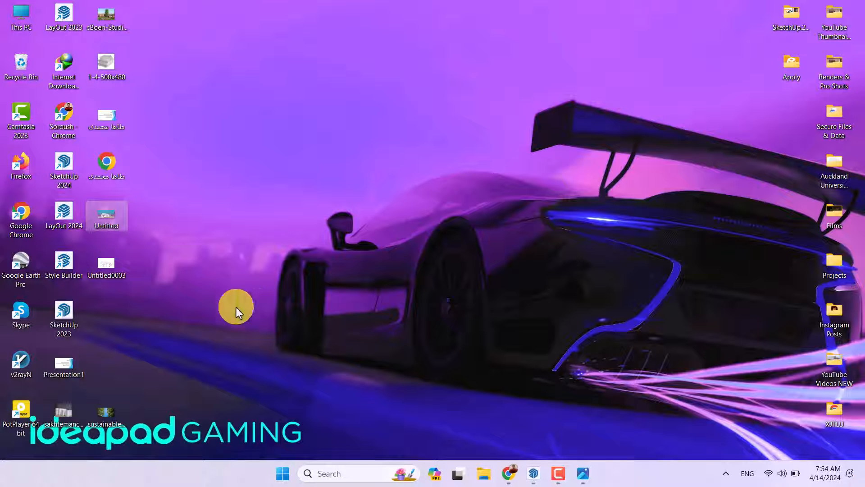
# Show Untitled0003.jpg and the shaded Untitled.jpg side by side in Photos
pyautogui.doubleClick(106, 214)
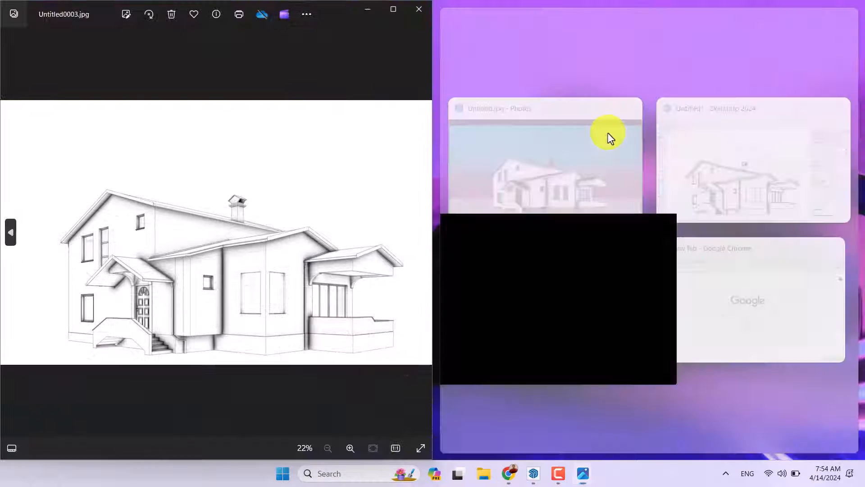
pyautogui.click(546, 159)
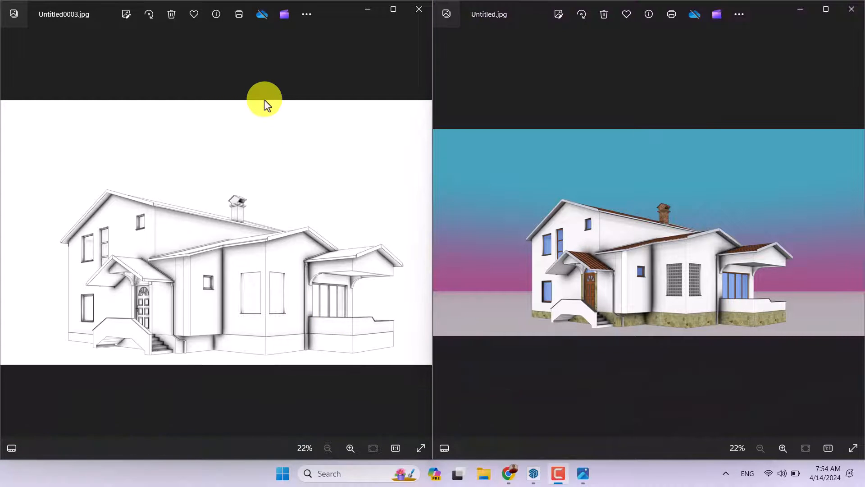
pyautogui.moveTo(301, 107)
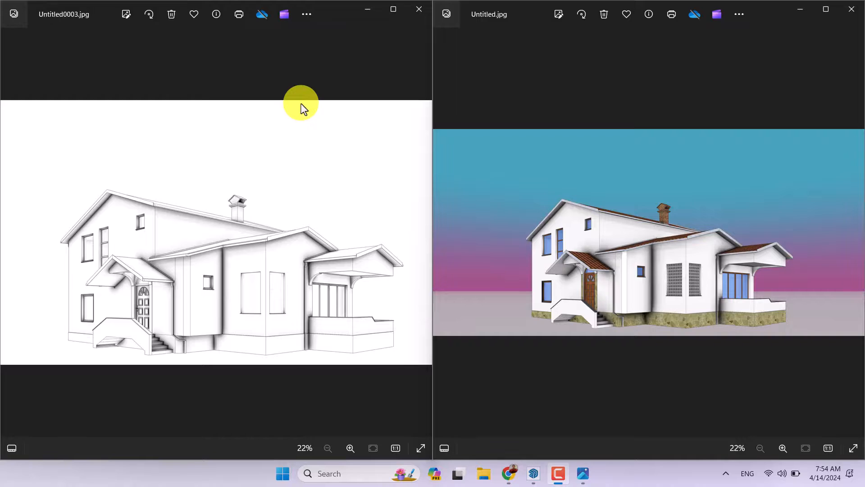